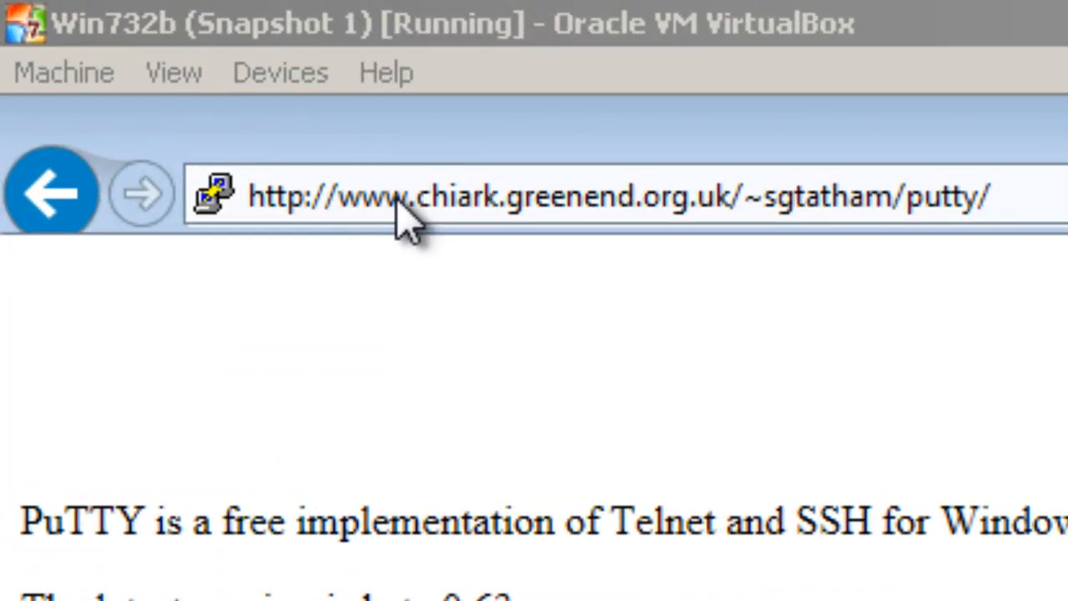
pyautogui.moveTo(517, 225)
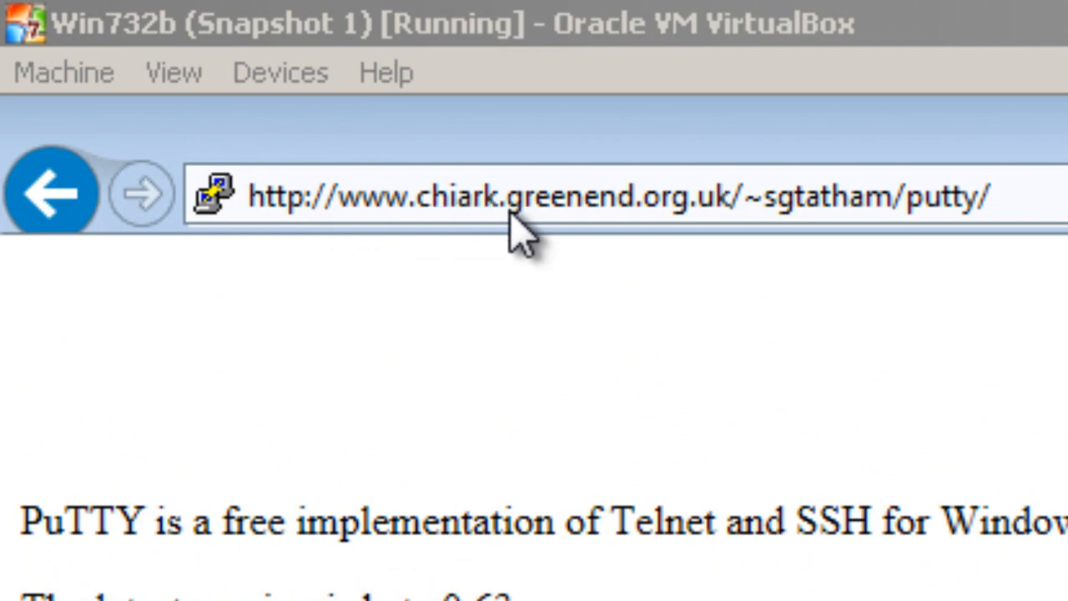
pyautogui.moveTo(697, 225)
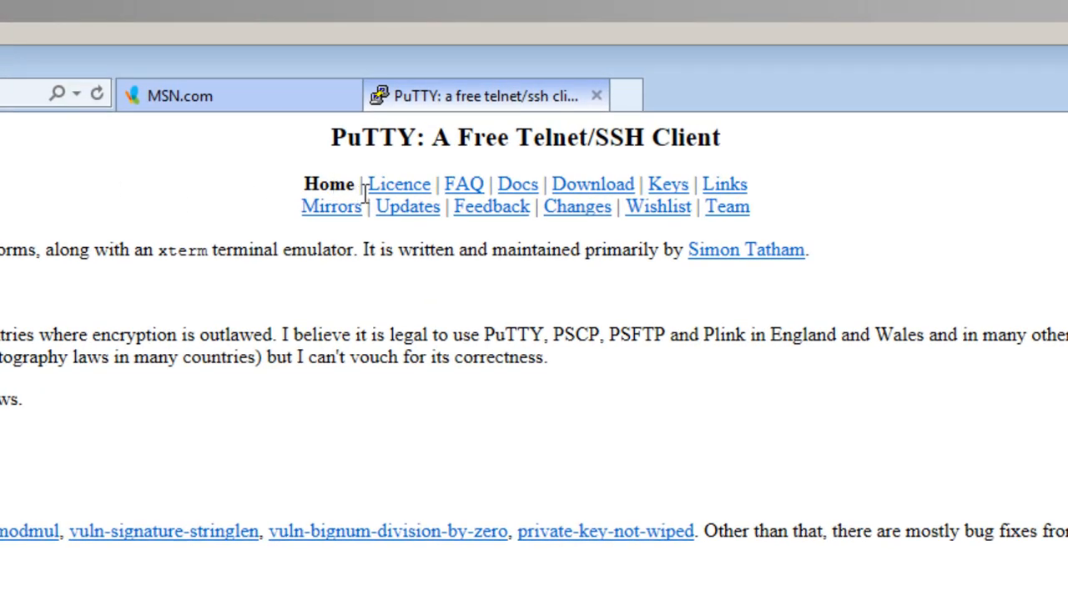
# - Go to the PuTTY download page from the home page's navigation
pyautogui.click(593, 184)
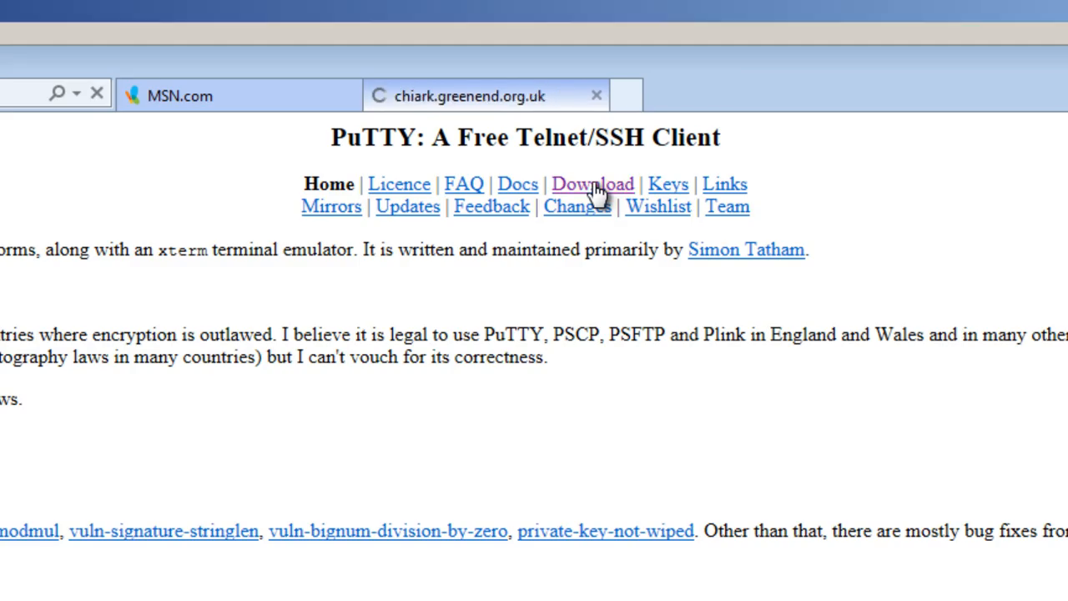
# - Download putty-0.63-installer.exe from Binaries, retry the failed download and show it in the downloads list
pyautogui.click(592, 184)
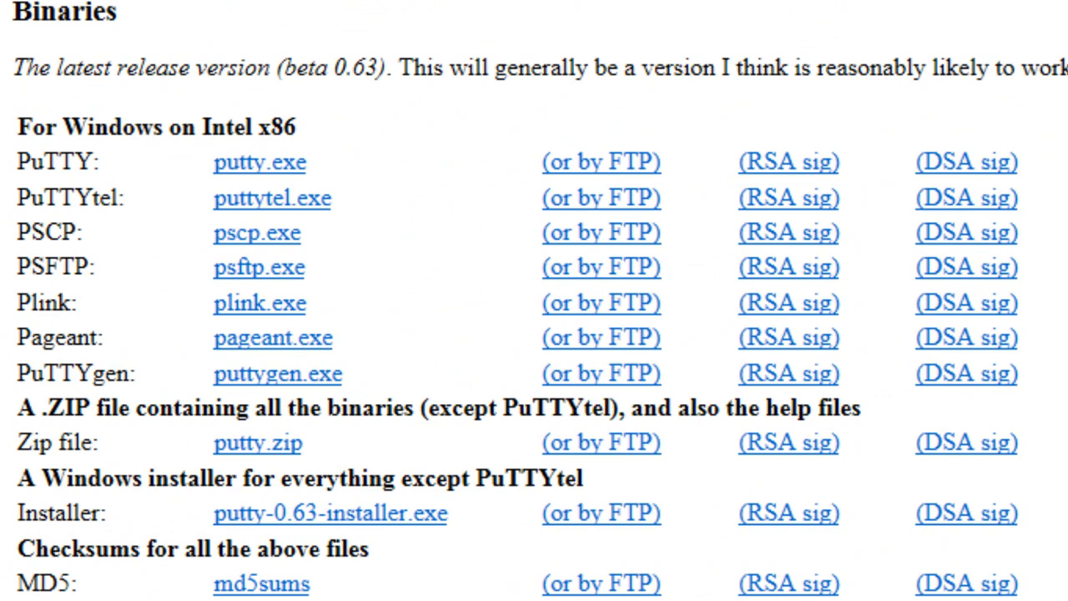
pyautogui.moveTo(113, 477)
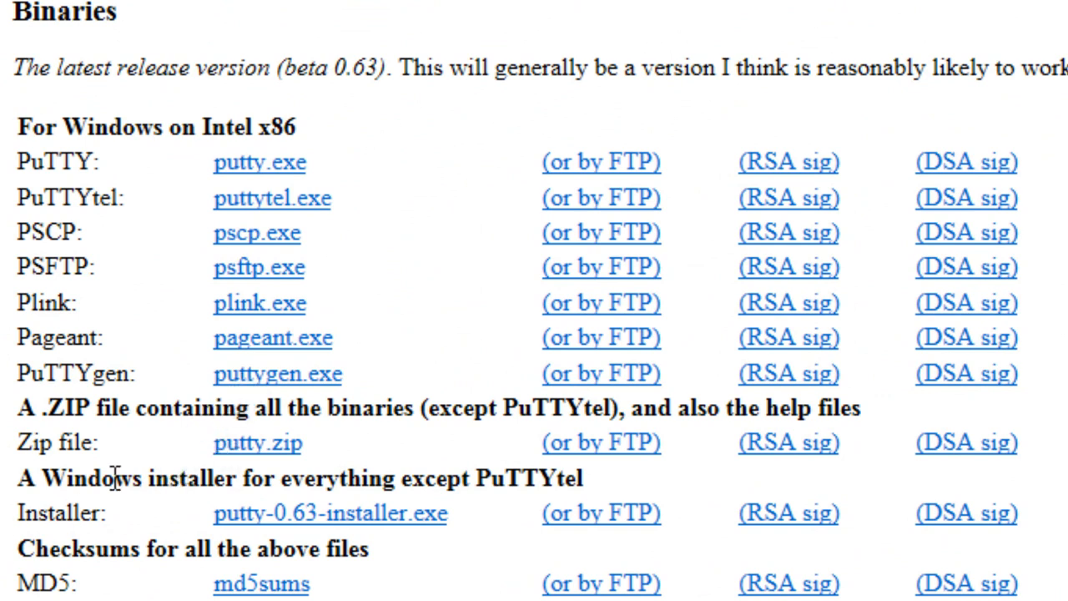
pyautogui.moveTo(541, 493)
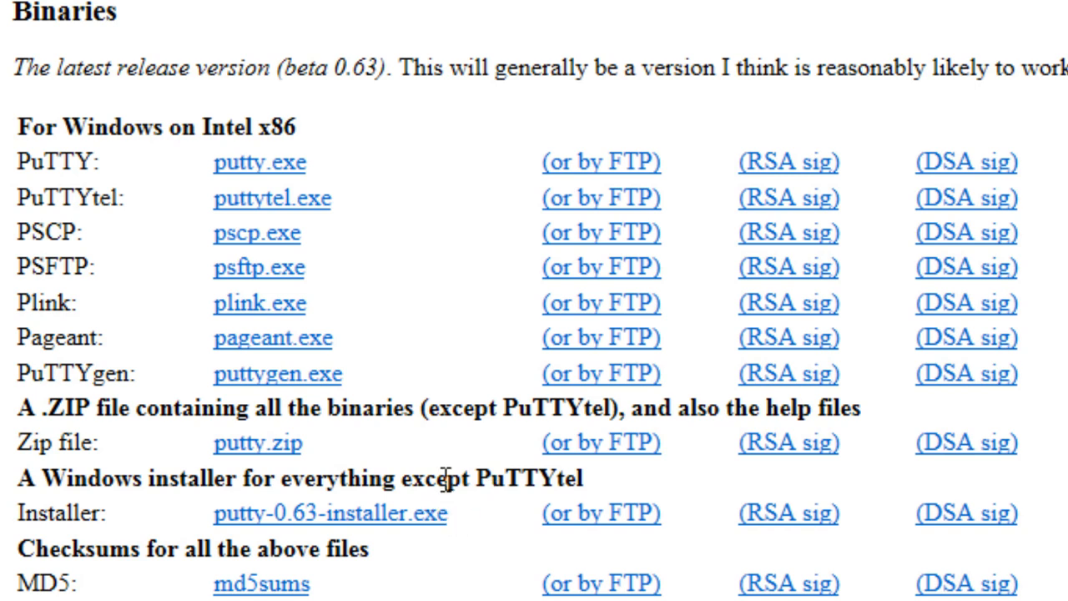
pyautogui.moveTo(588, 492)
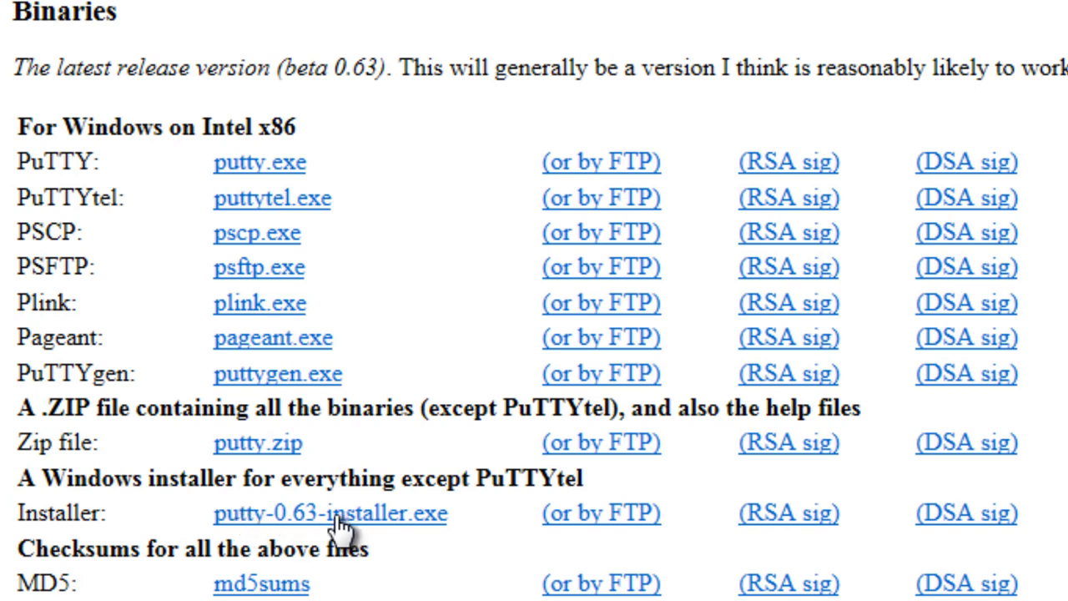
pyautogui.moveTo(349, 525)
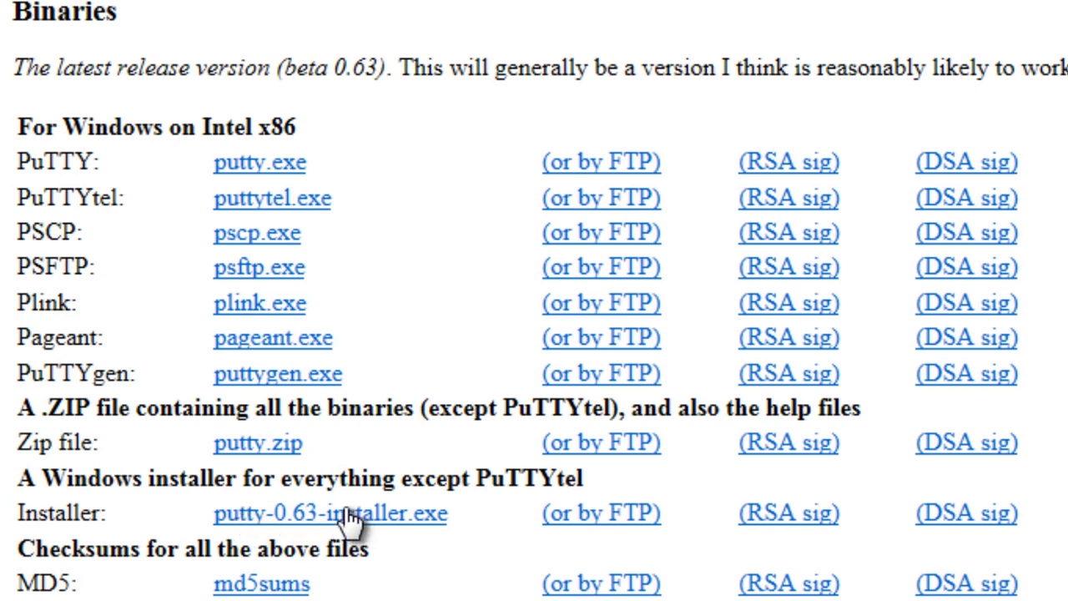
pyautogui.click(329, 514)
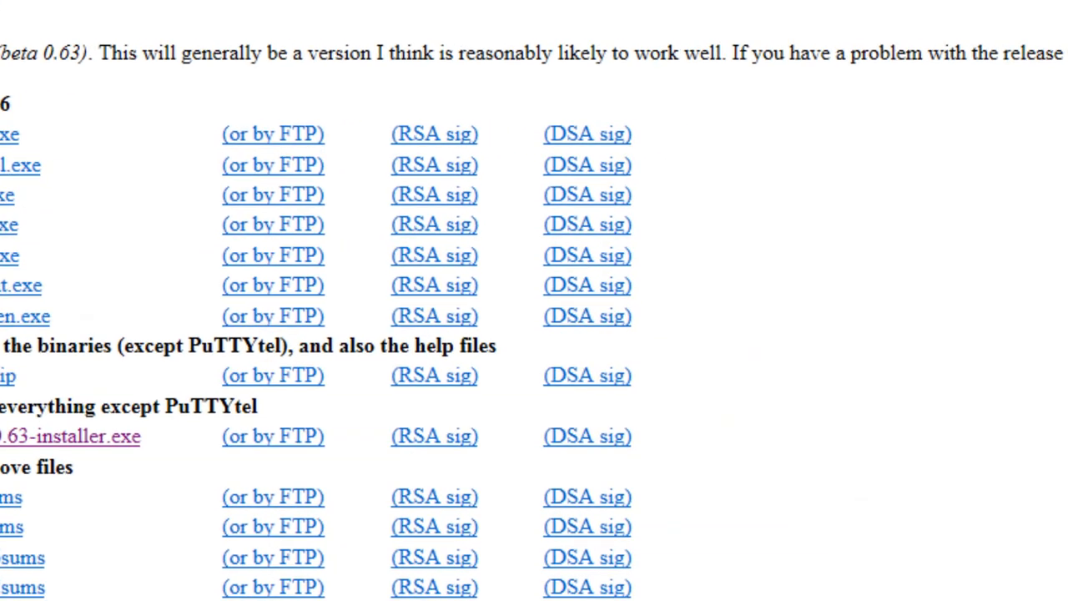
pyautogui.click(70, 436)
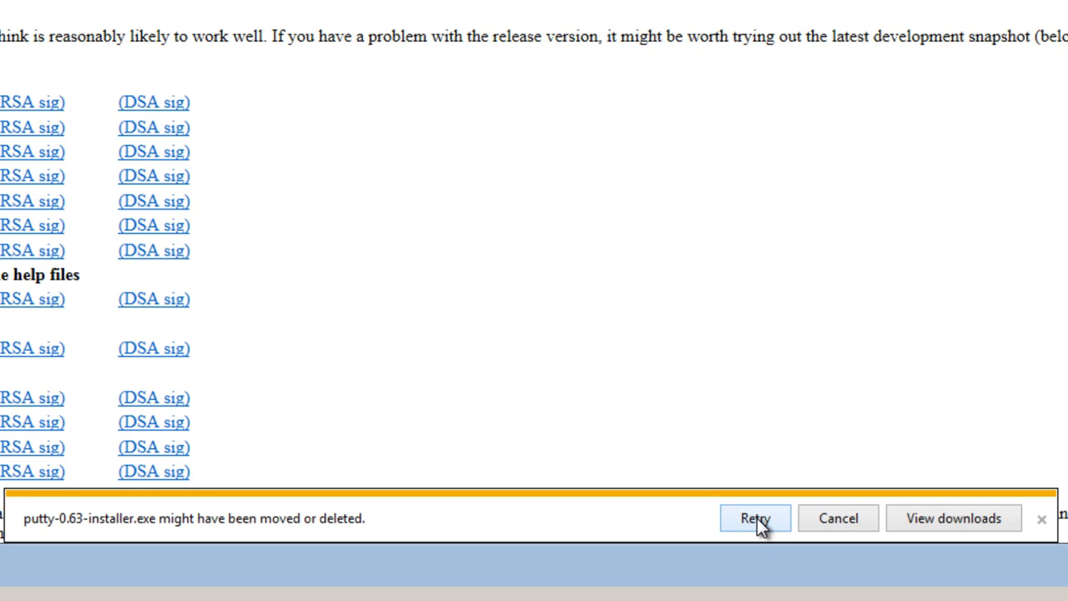
pyautogui.click(754, 518)
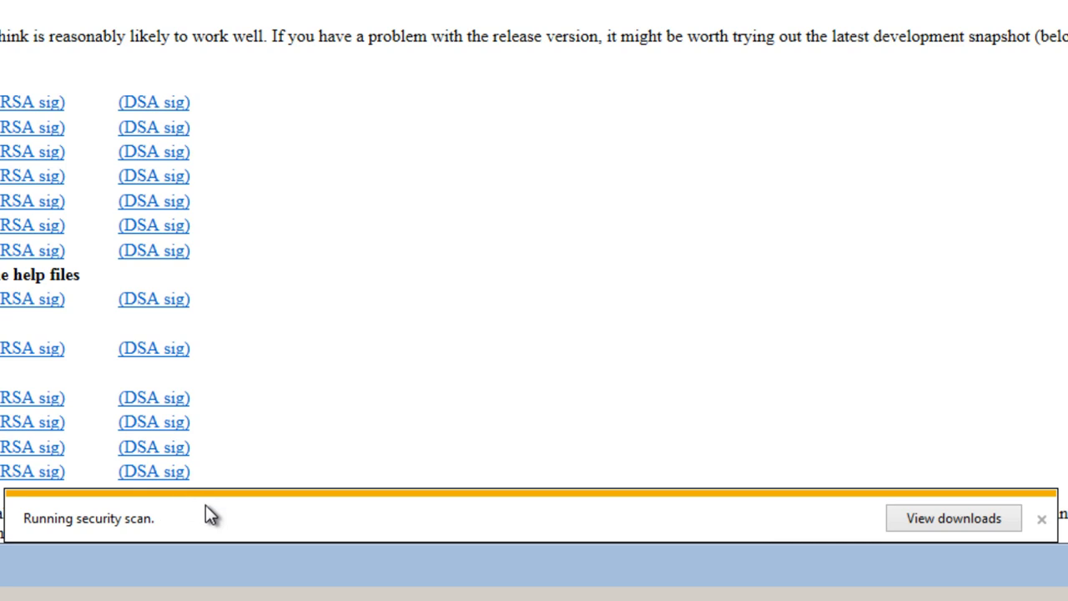
pyautogui.scroll(3)
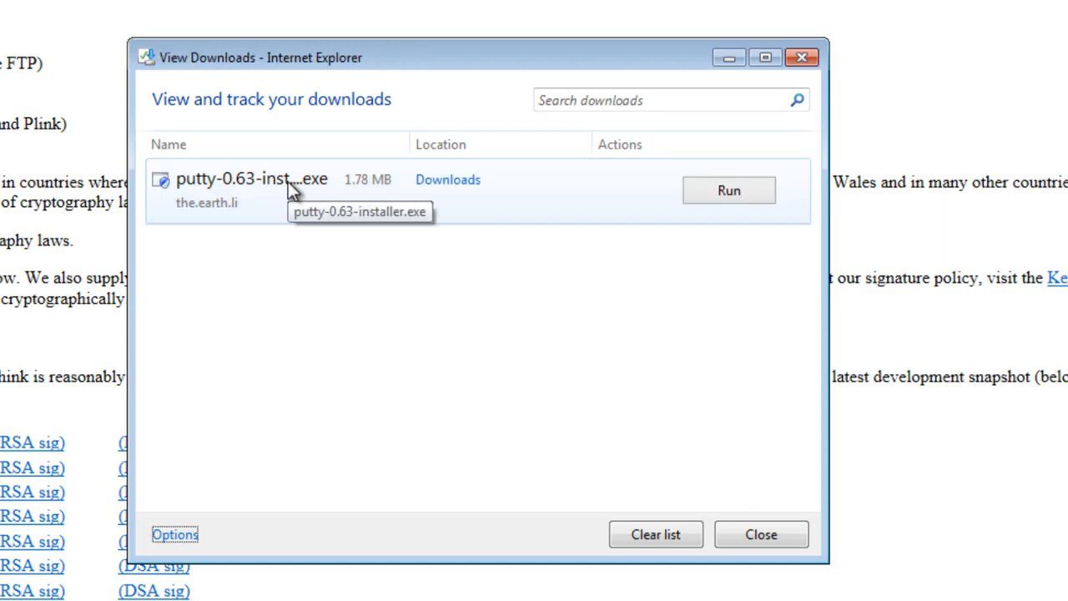
# - Run the installer with UAC approval, accepting C:\Program Files\PuTTY and the default Start Menu folder
pyautogui.click(727, 190)
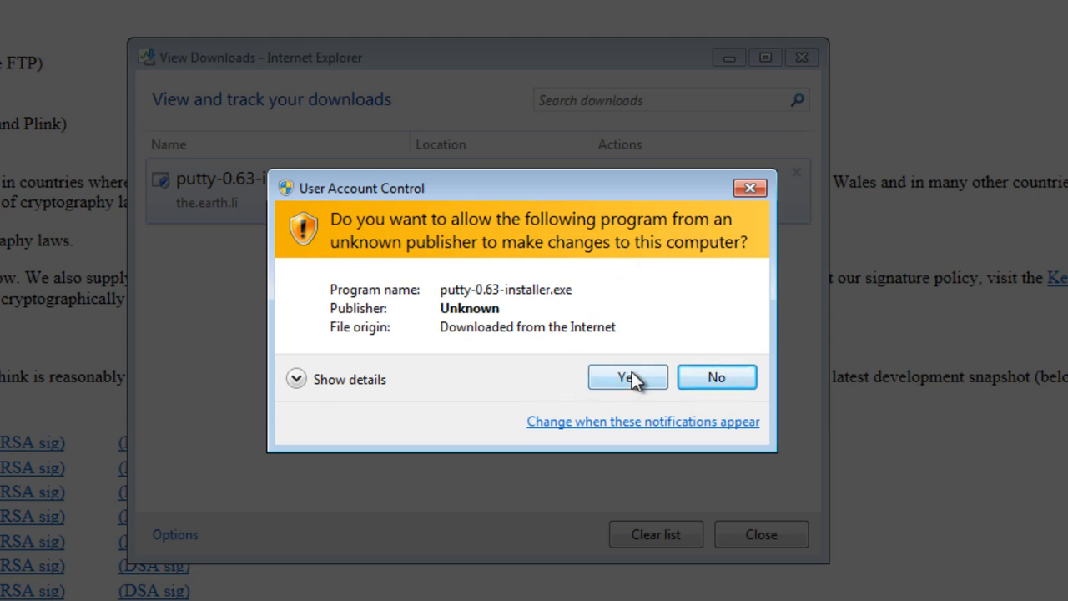
pyautogui.click(628, 377)
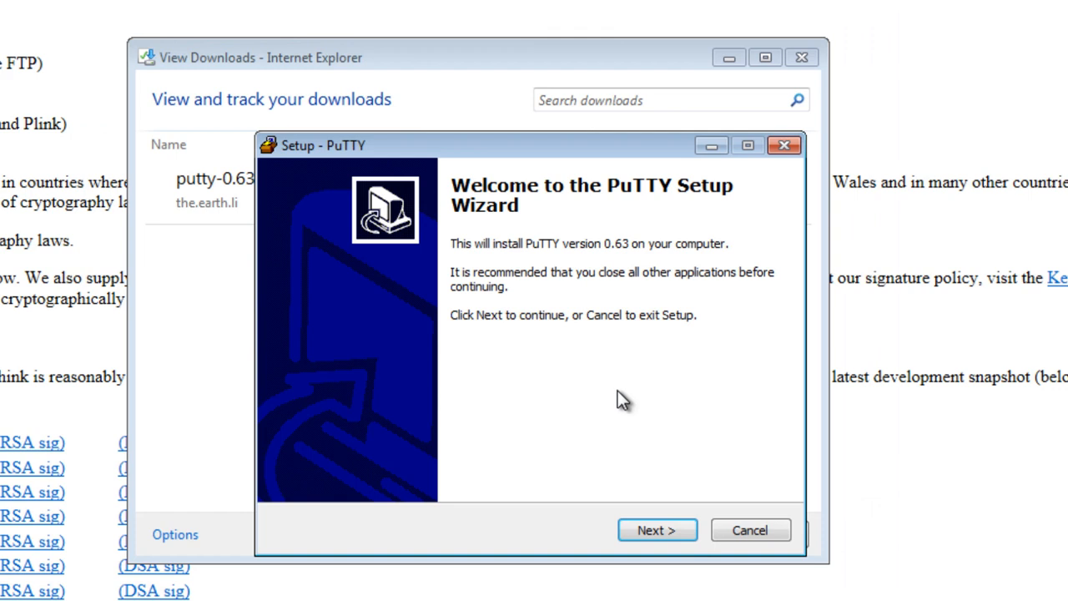
pyautogui.click(657, 530)
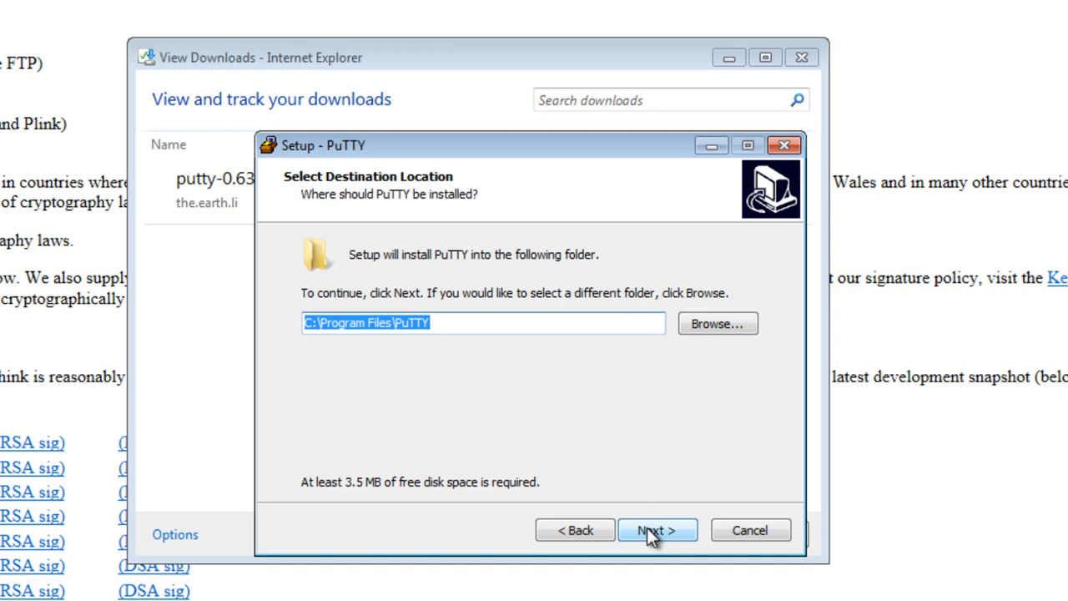
pyautogui.click(657, 530)
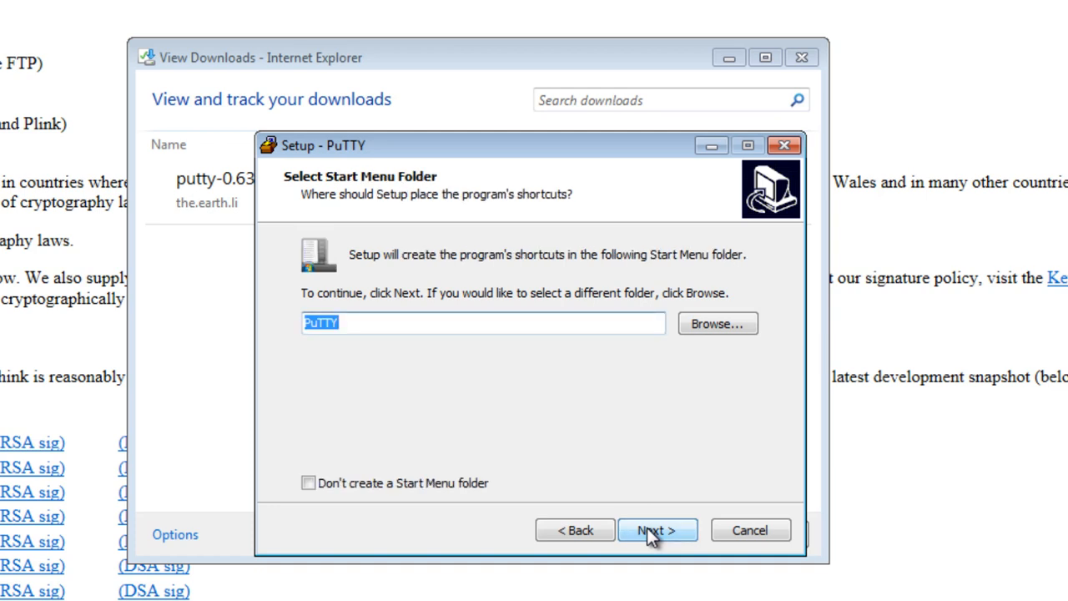
pyautogui.click(657, 531)
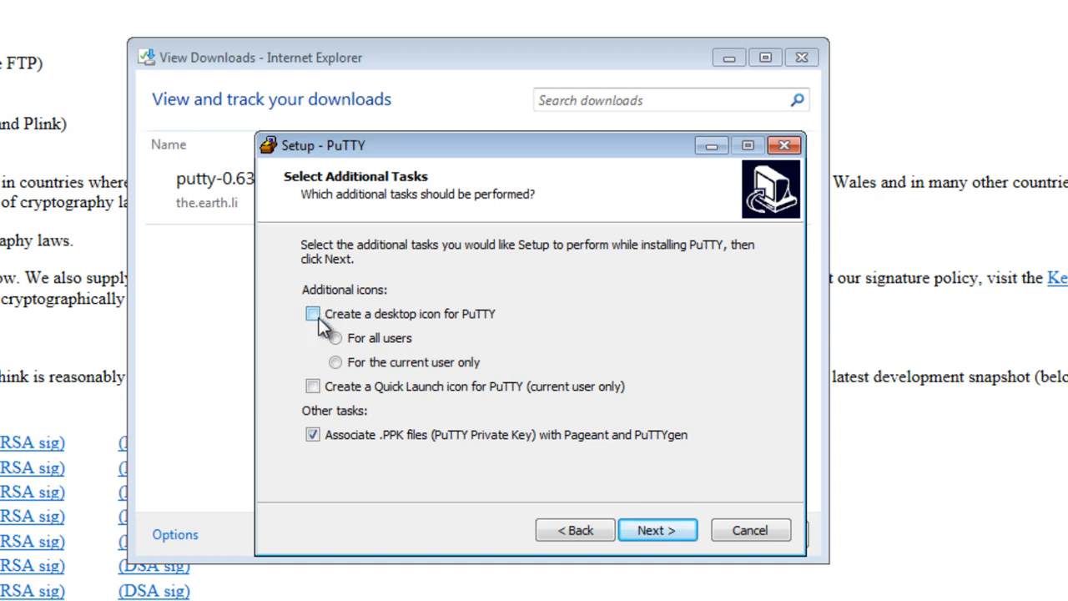
pyautogui.moveTo(488, 326)
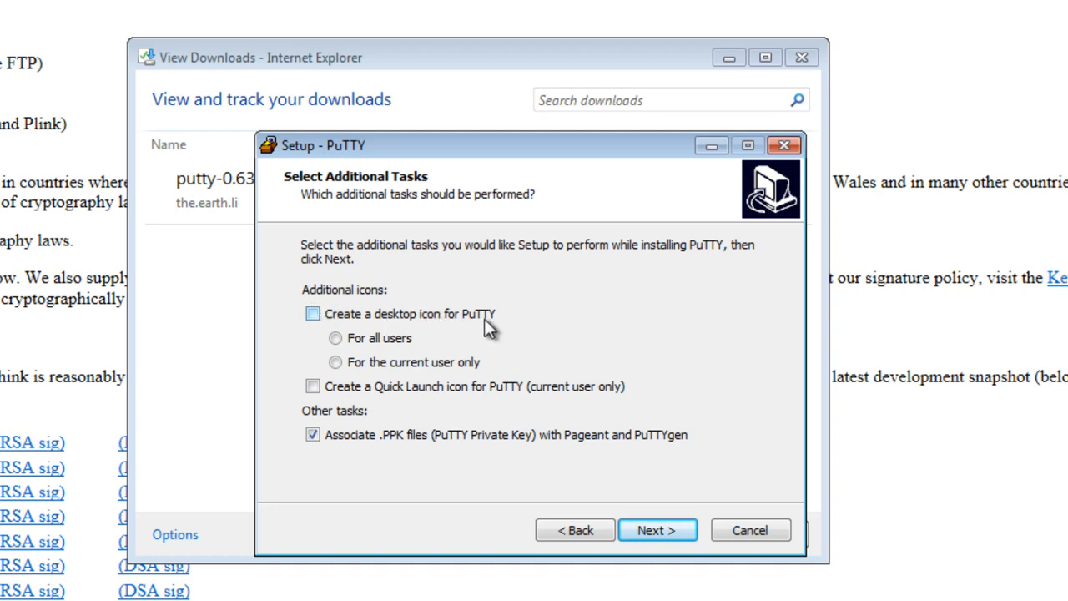
# - Add an all-users PuTTY desktop icon, keep the .PPK association and reach Ready to Install
pyautogui.click(312, 314)
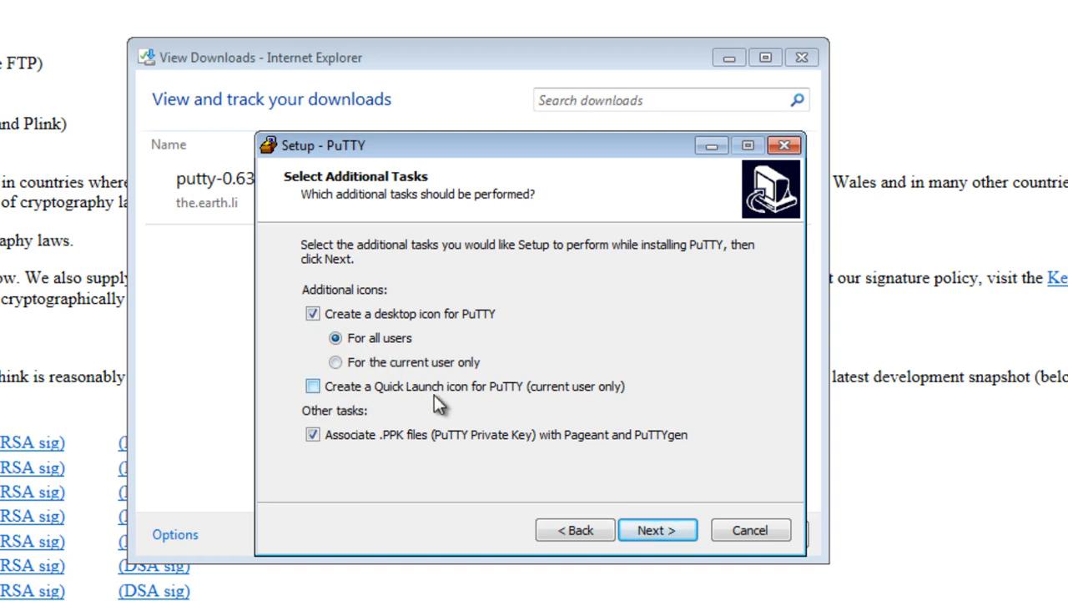
pyautogui.moveTo(581, 400)
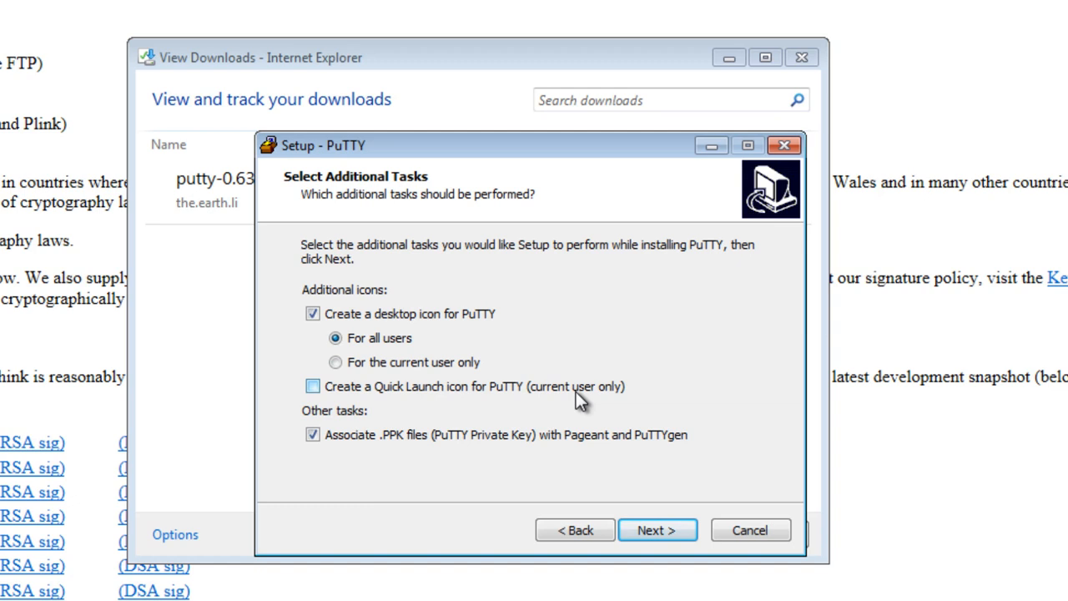
pyautogui.moveTo(528, 398)
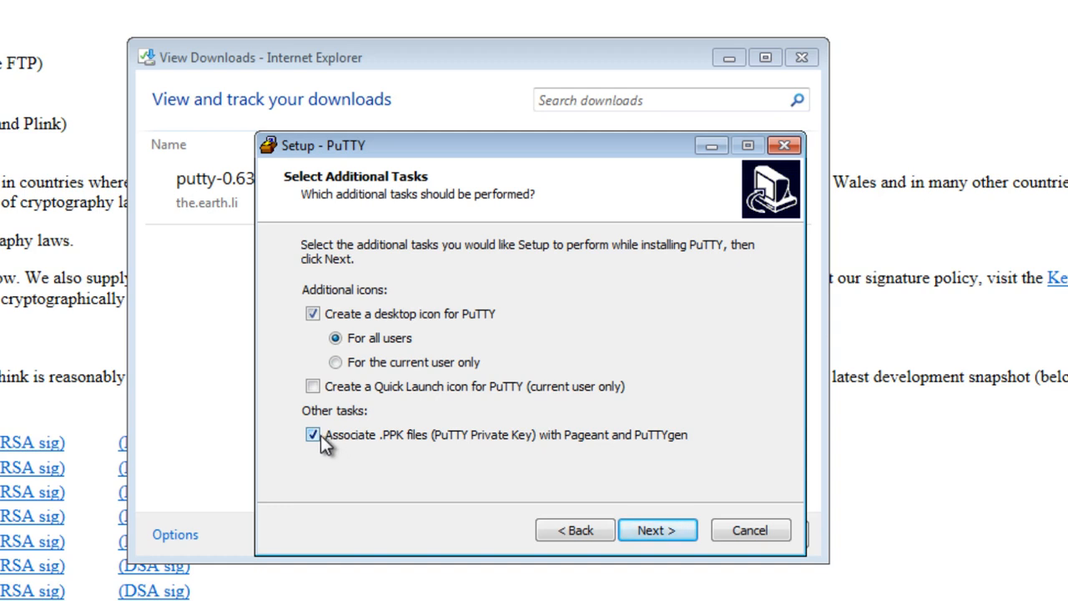
pyautogui.click(657, 531)
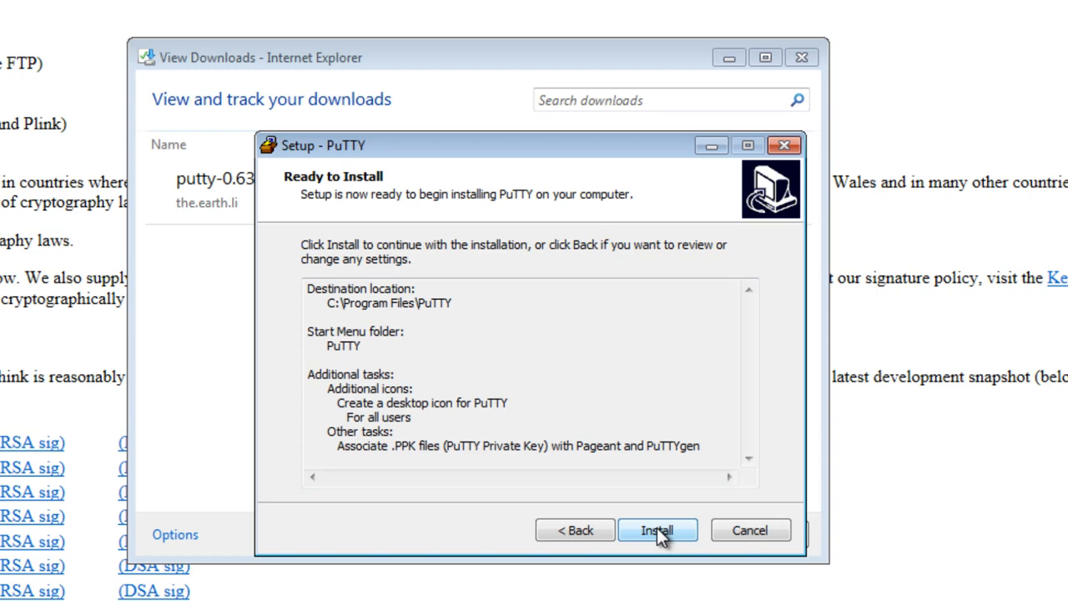
# - Install PuTTY and return to the download page once setup finishes
pyautogui.click(658, 529)
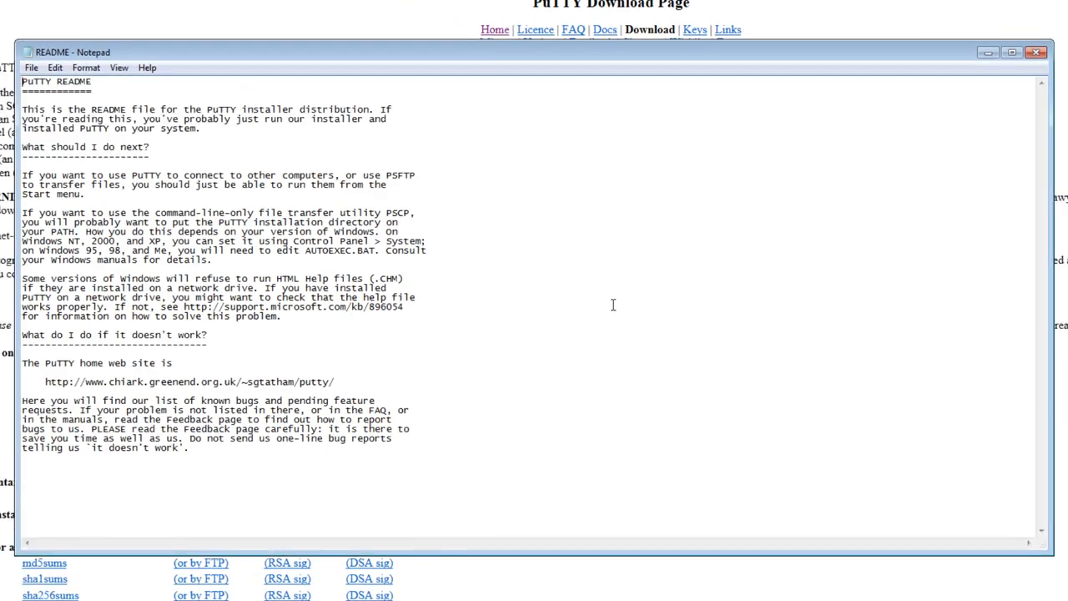
pyautogui.moveTo(70, 117)
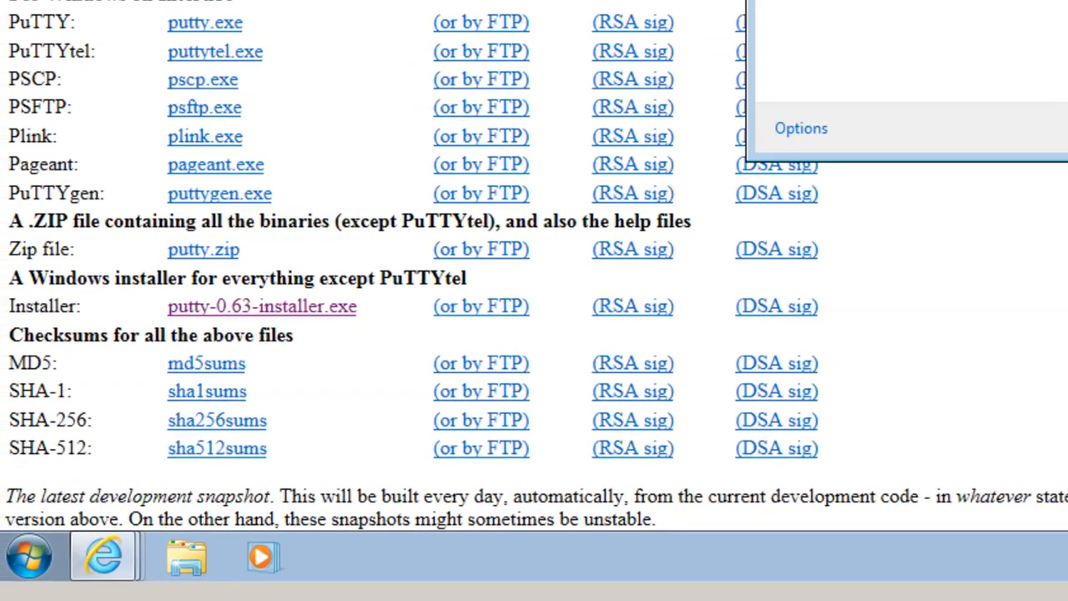
pyautogui.scroll(-3)
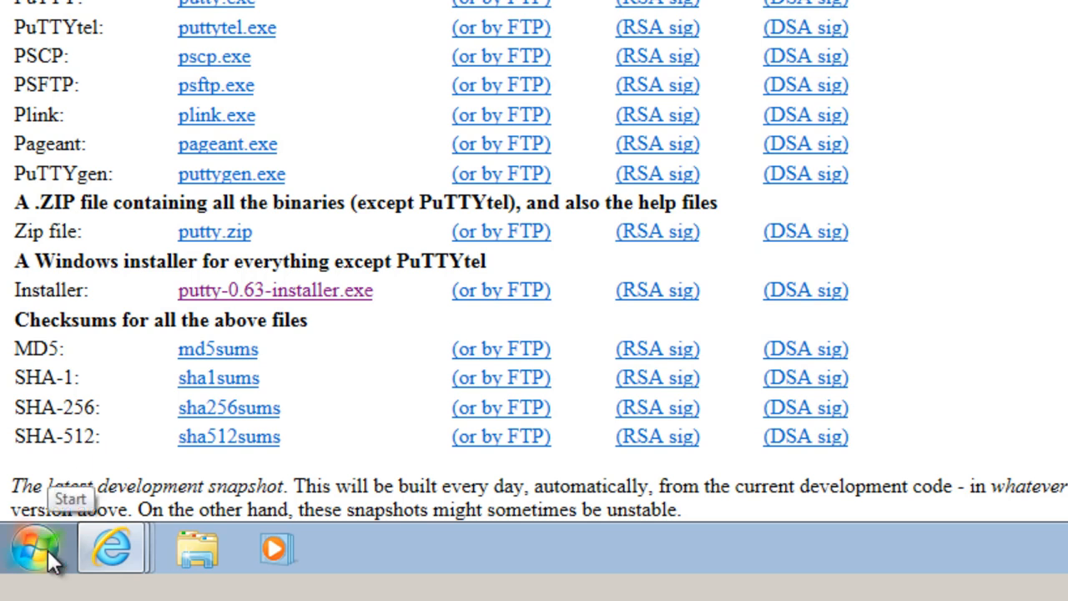
# - Restart Windows 7 via the Start menu's Shut down arrow and Restart
pyautogui.click(33, 547)
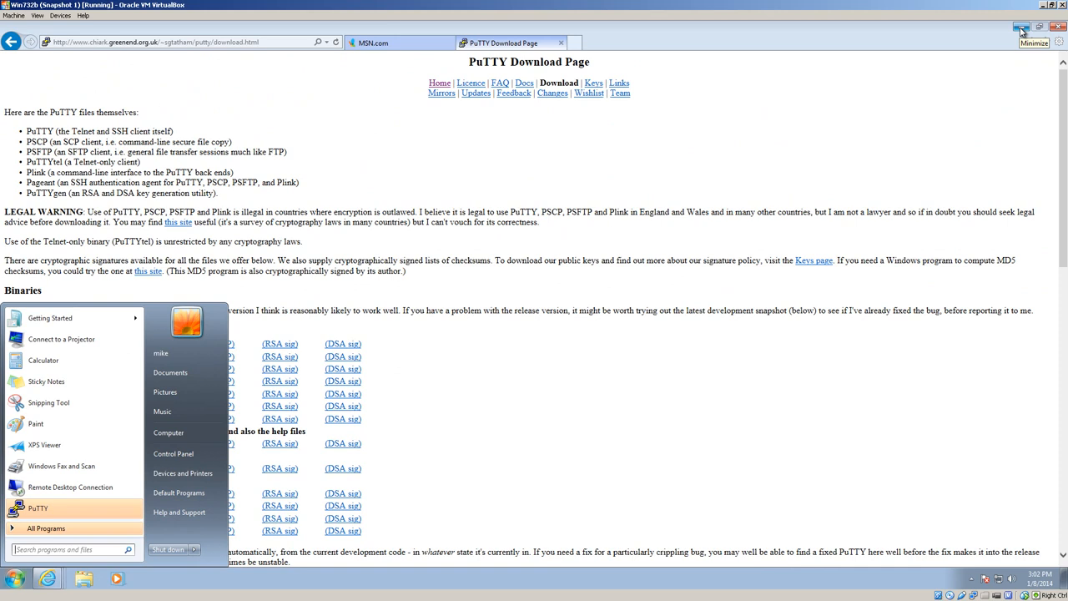
pyautogui.moveTo(1021, 26)
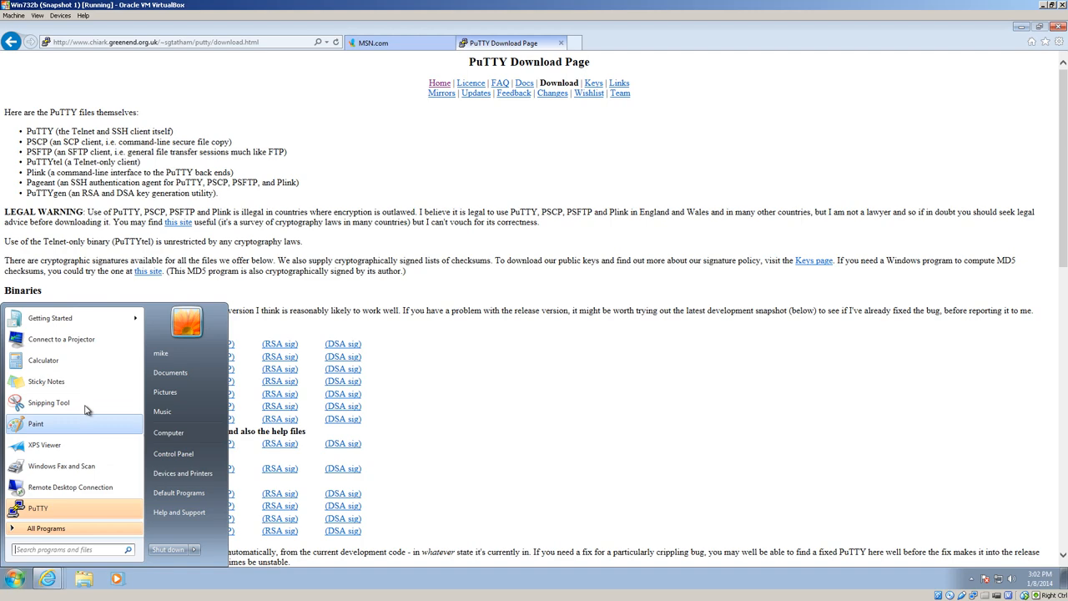
pyautogui.click(400, 43)
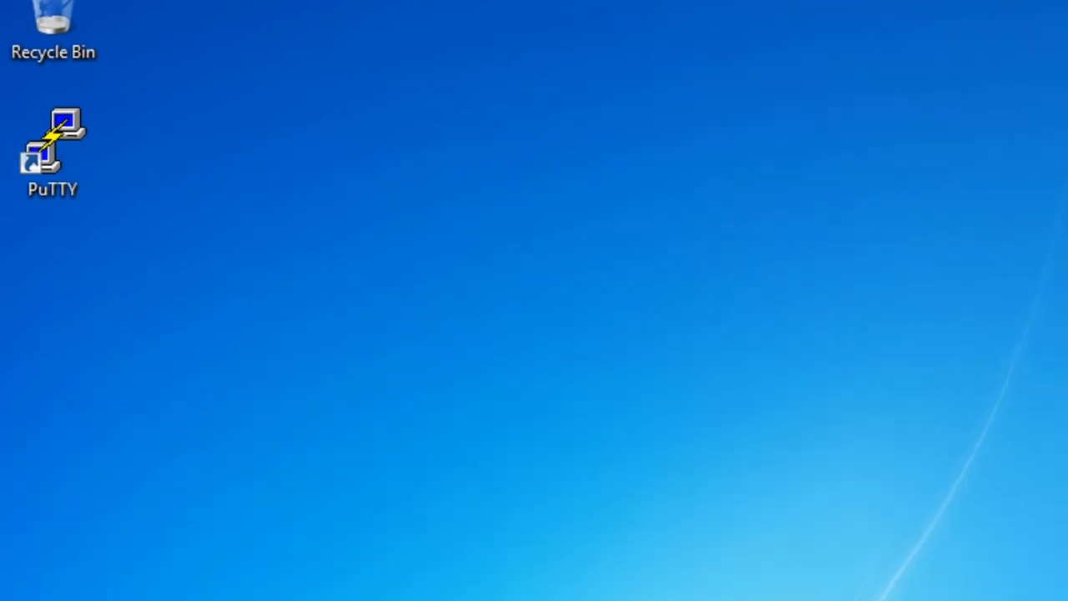
pyautogui.click(26, 558)
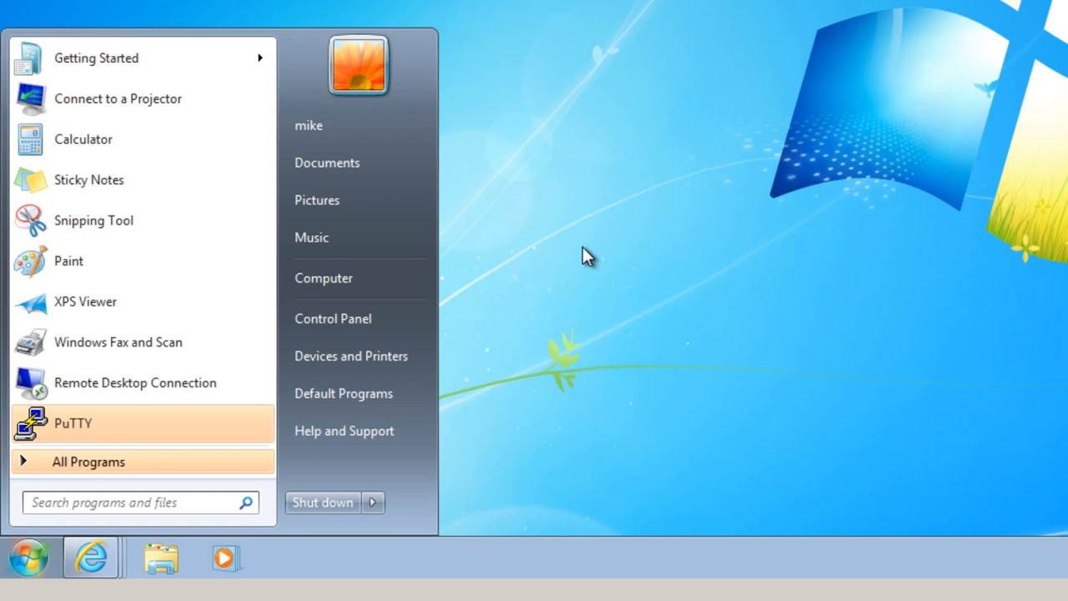
pyautogui.click(133, 500)
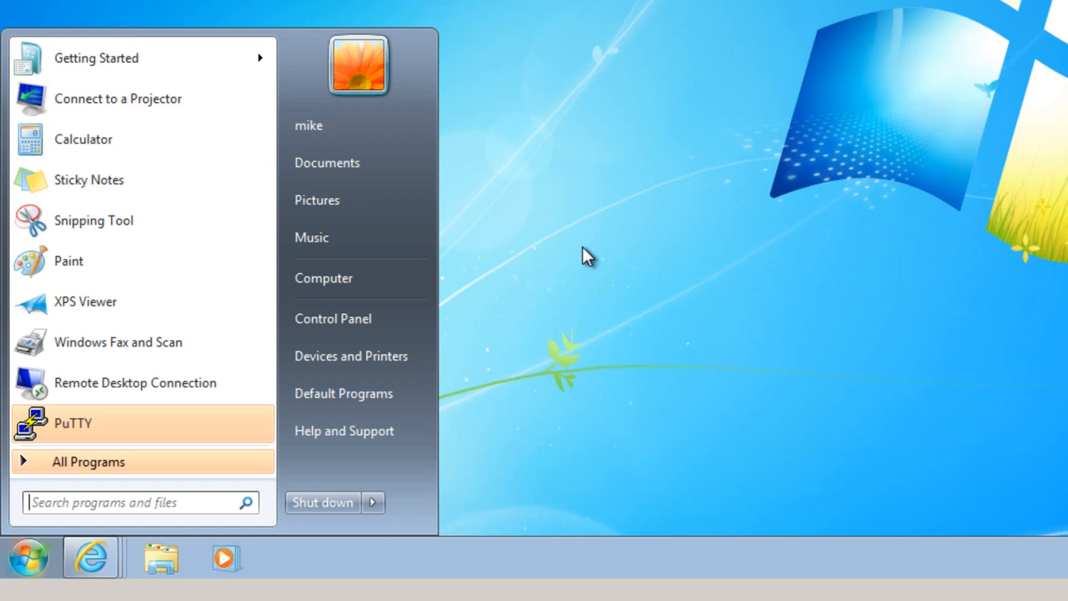
pyautogui.moveTo(558, 398)
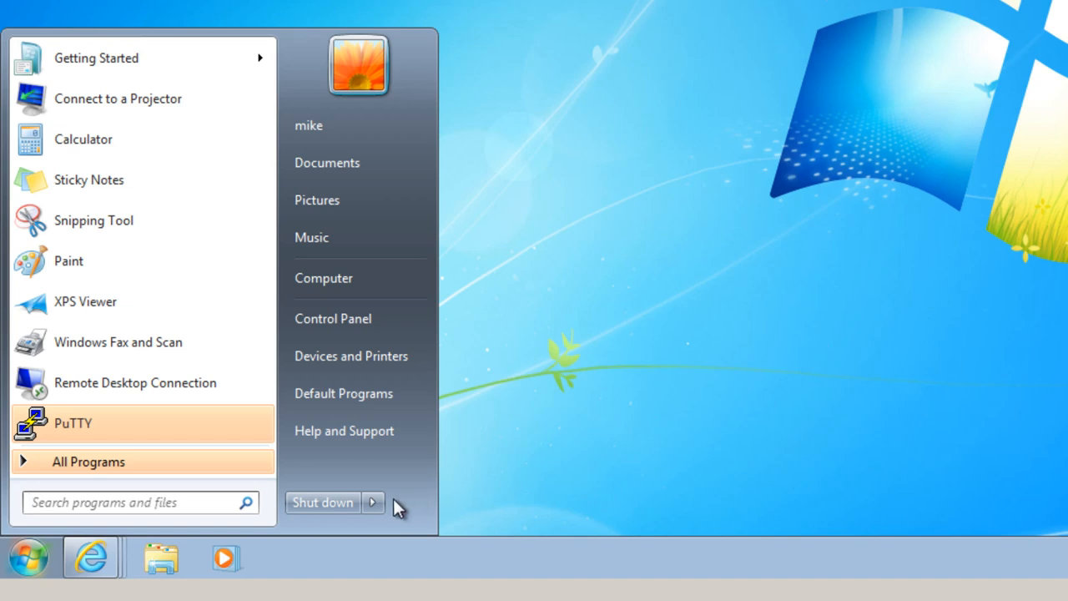
pyautogui.click(372, 501)
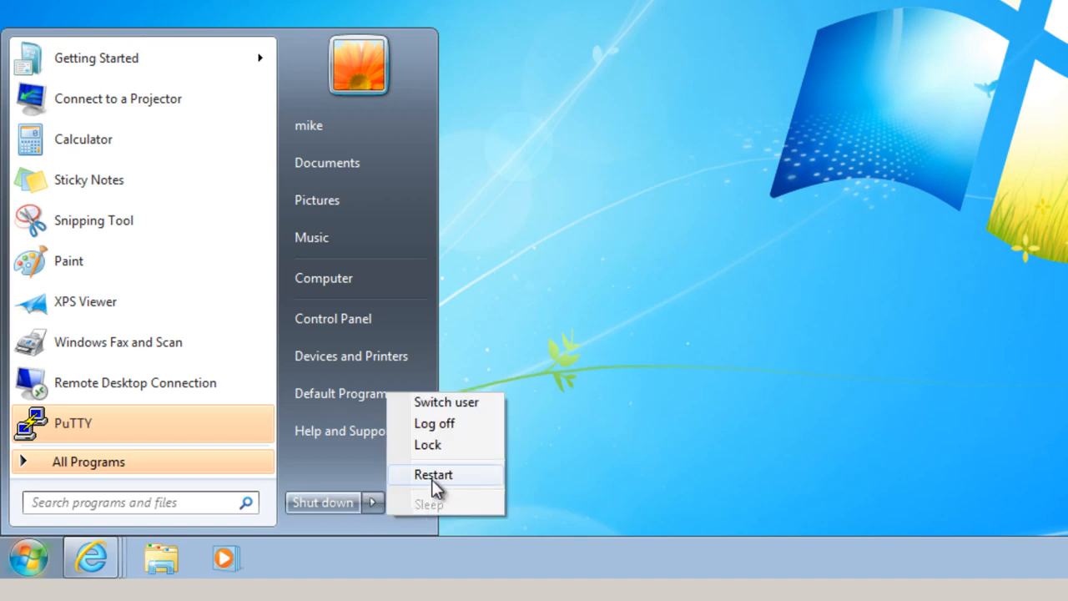
pyautogui.click(434, 474)
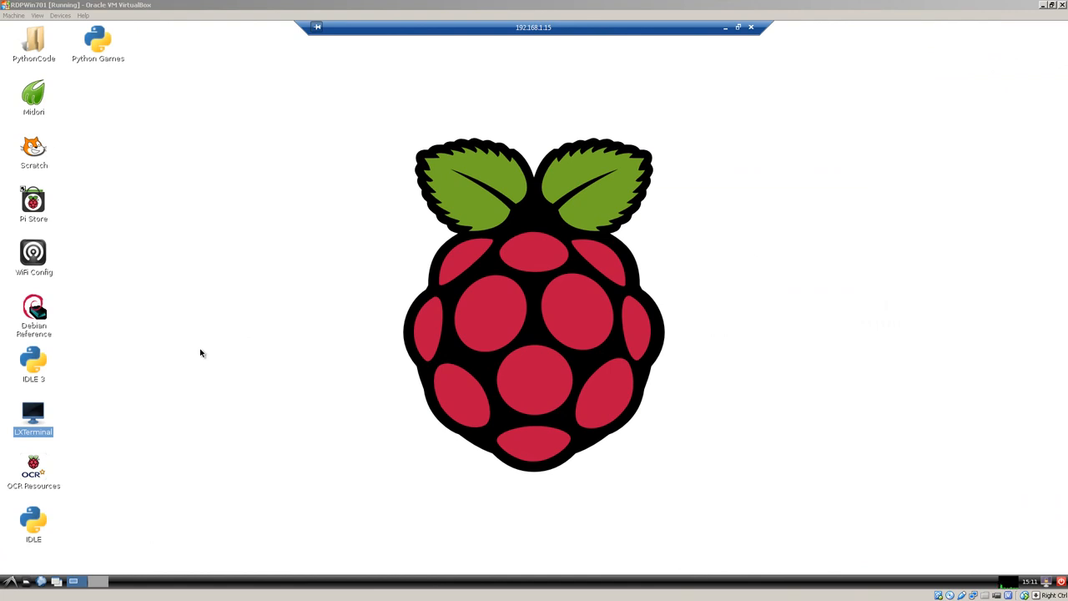
pyautogui.moveTo(266, 340)
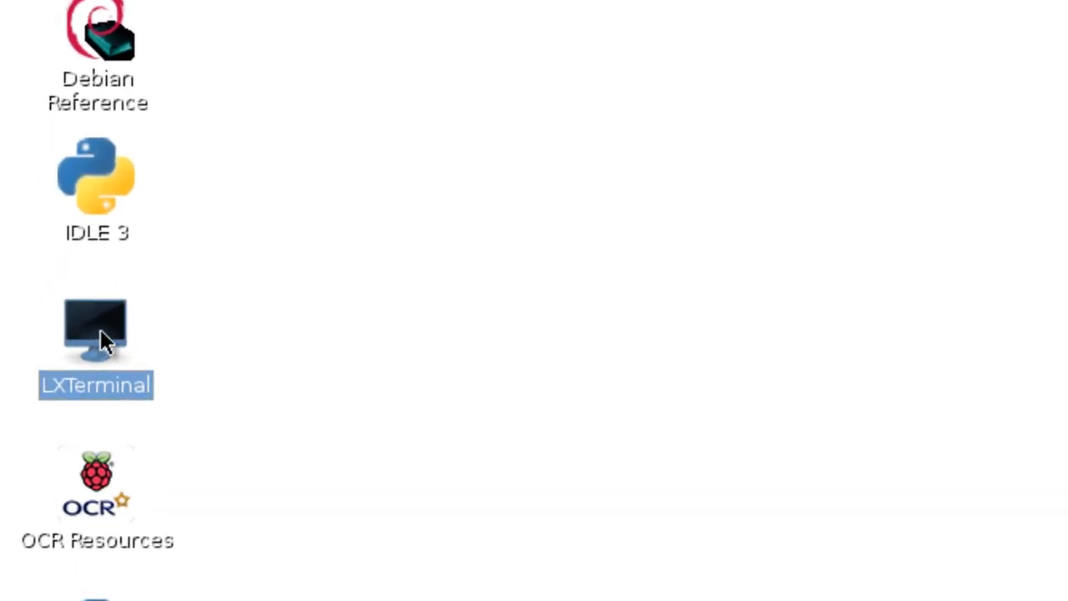
# - Start an LXTerminal session from the Raspberry Pi desktop icon
pyautogui.doubleClick(95, 330)
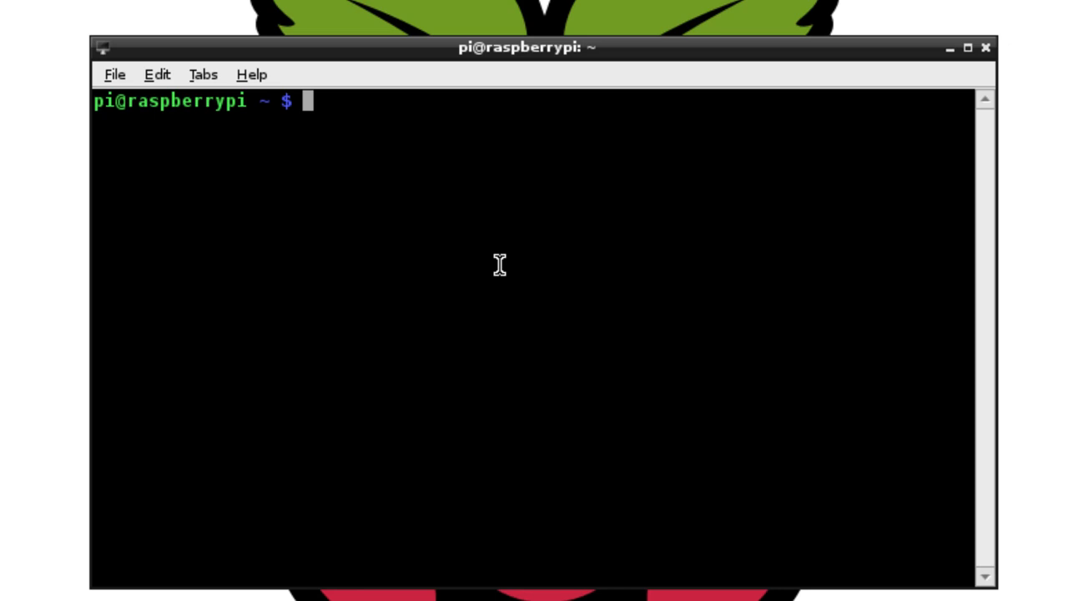
pyautogui.moveTo(156, 74)
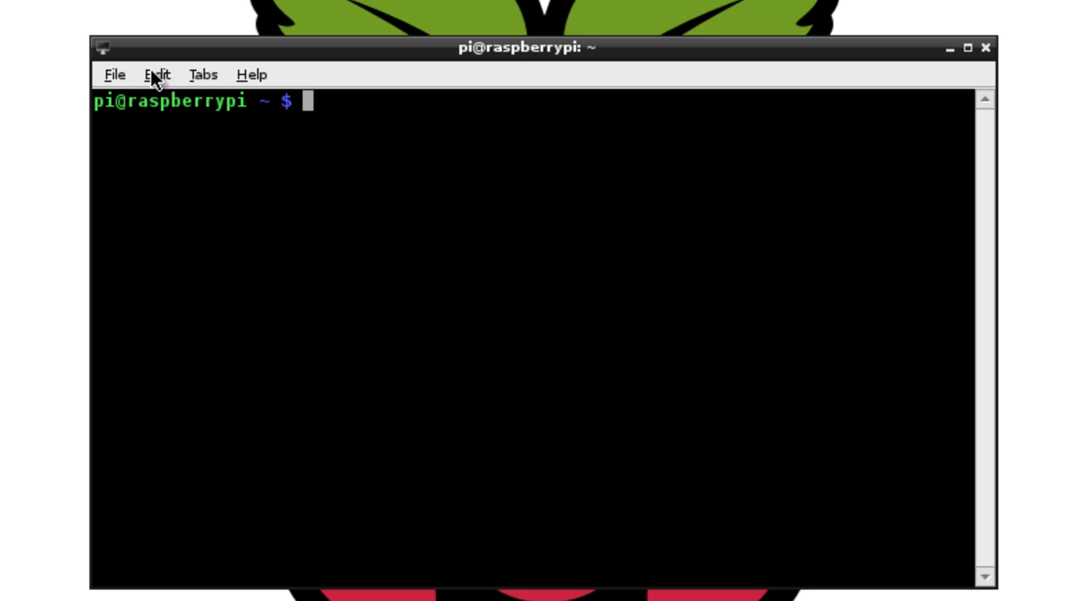
# - Set LXTerminal's font to Monospace size 24 in Edit > Preferences
pyautogui.click(157, 73)
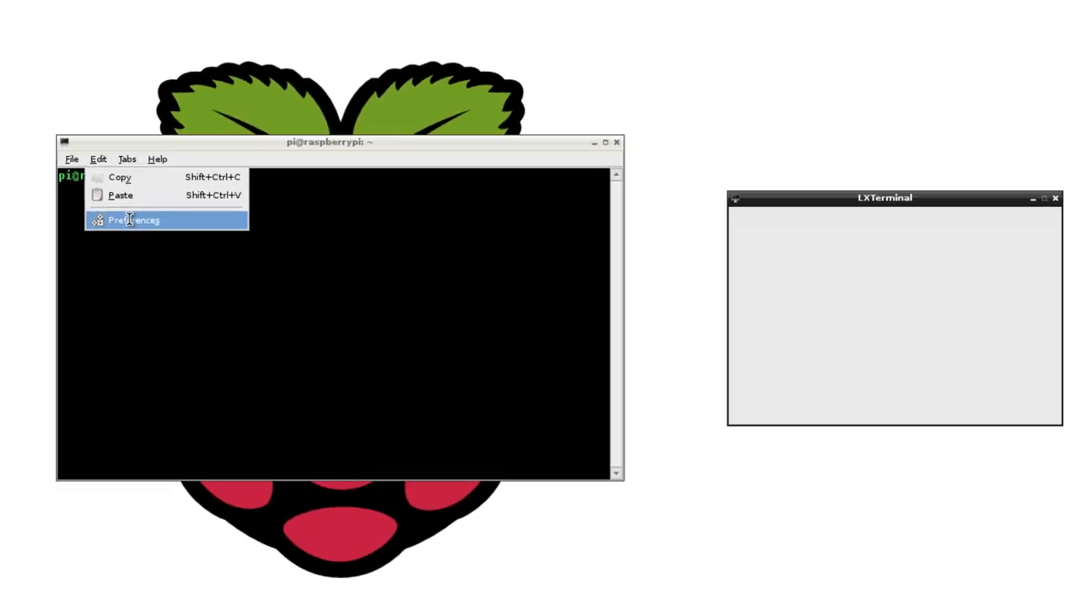
pyautogui.click(134, 220)
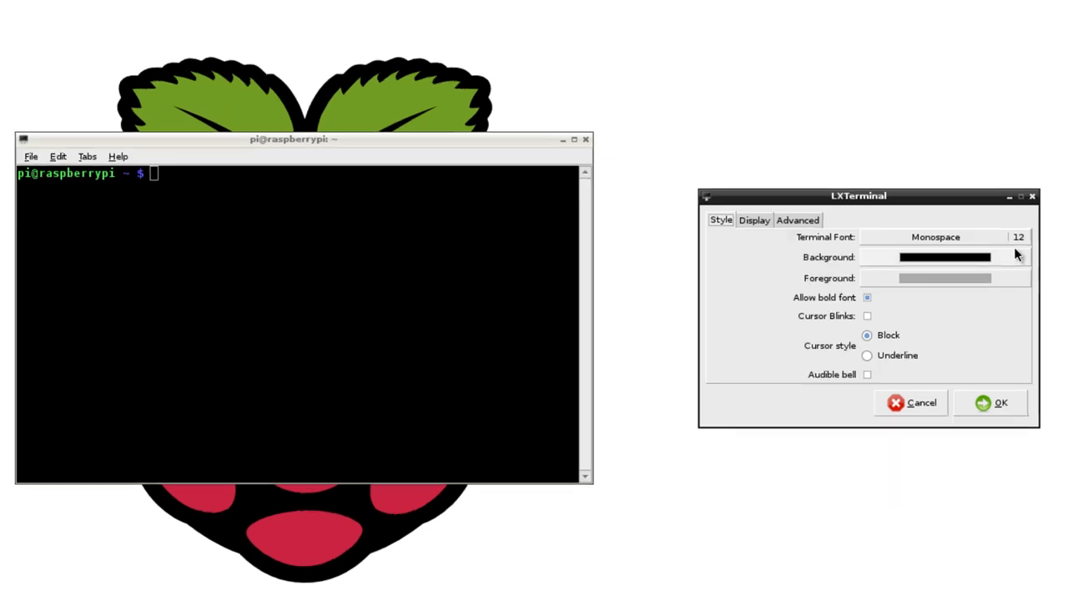
pyautogui.click(935, 237)
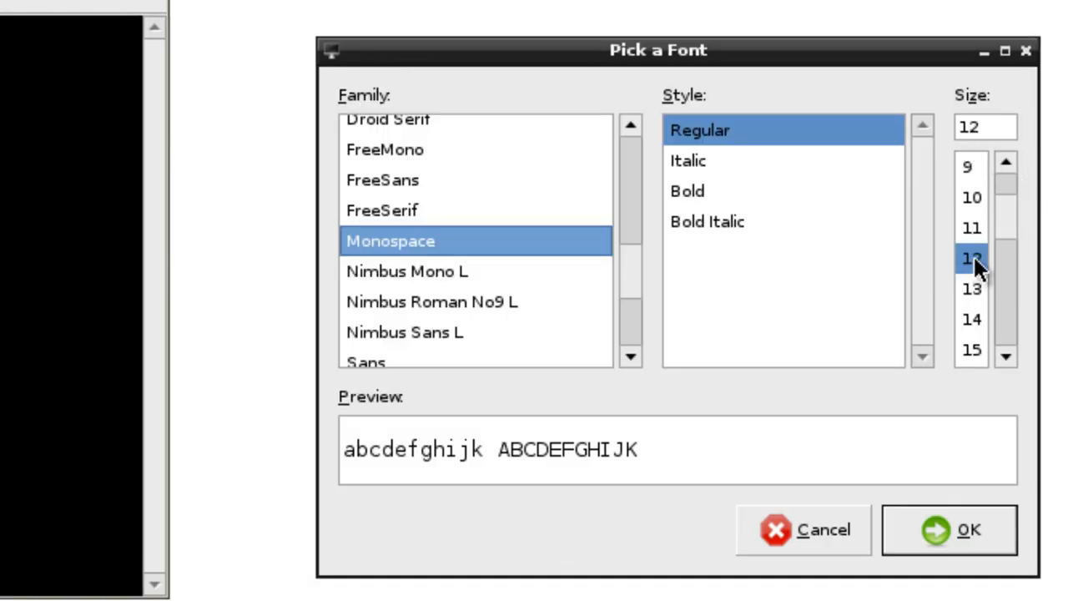
pyautogui.scroll(-3)
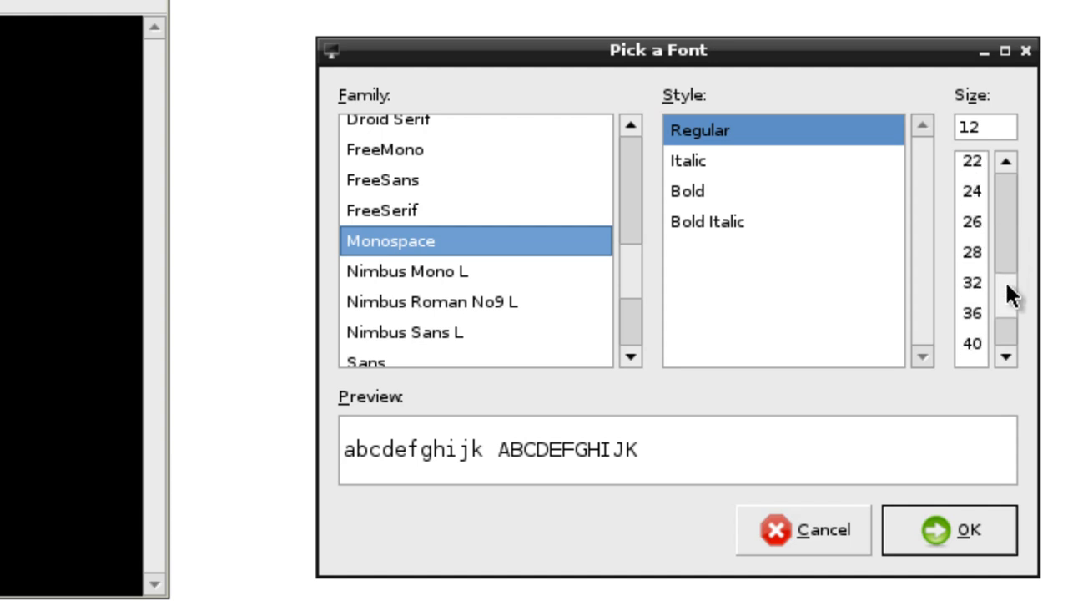
pyautogui.scroll(-3)
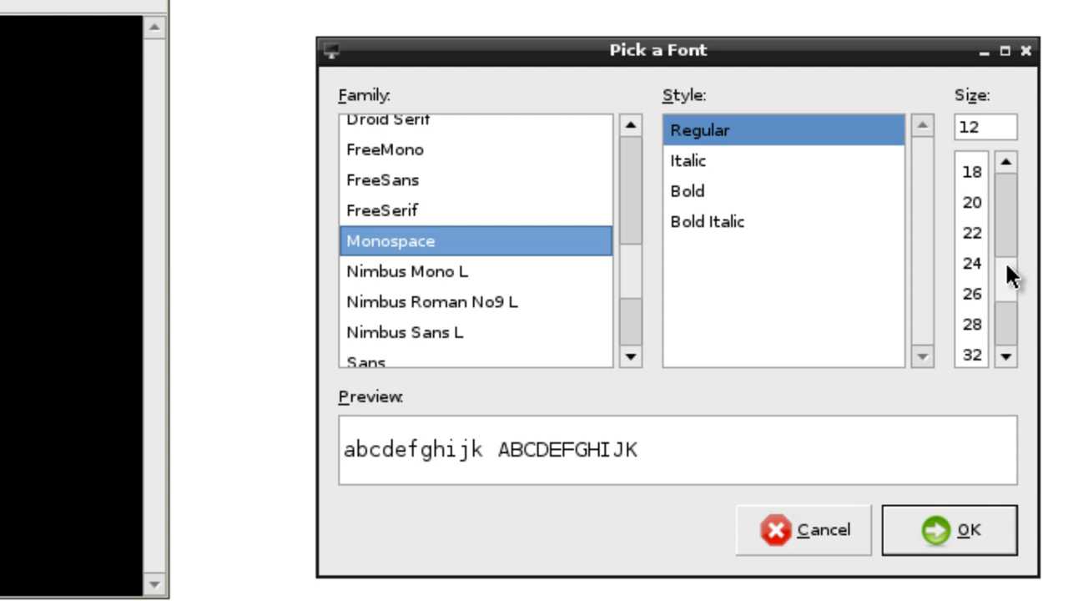
pyautogui.click(971, 264)
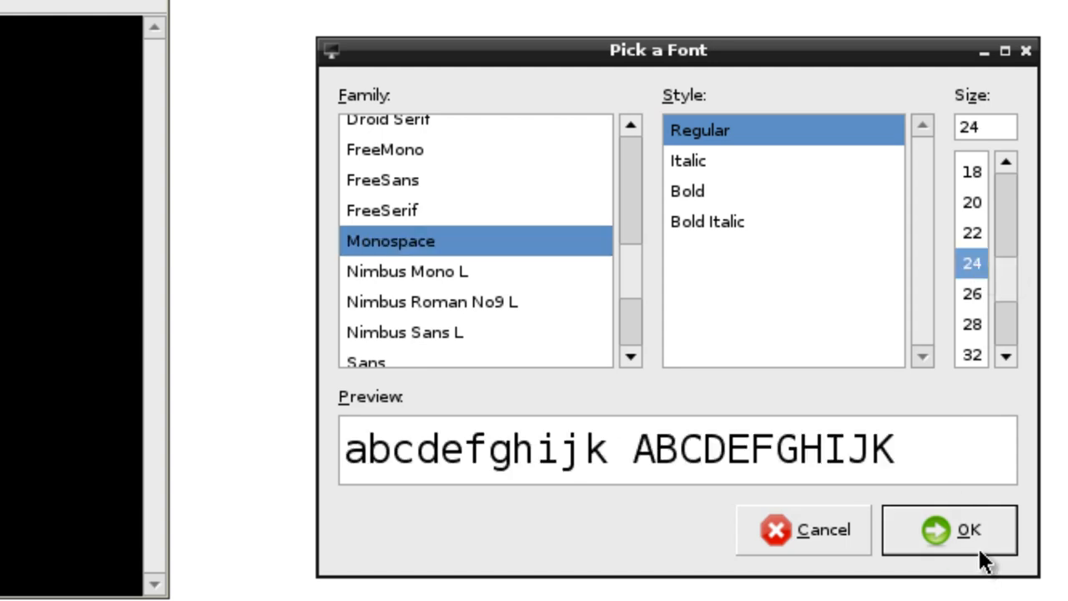
pyautogui.click(948, 529)
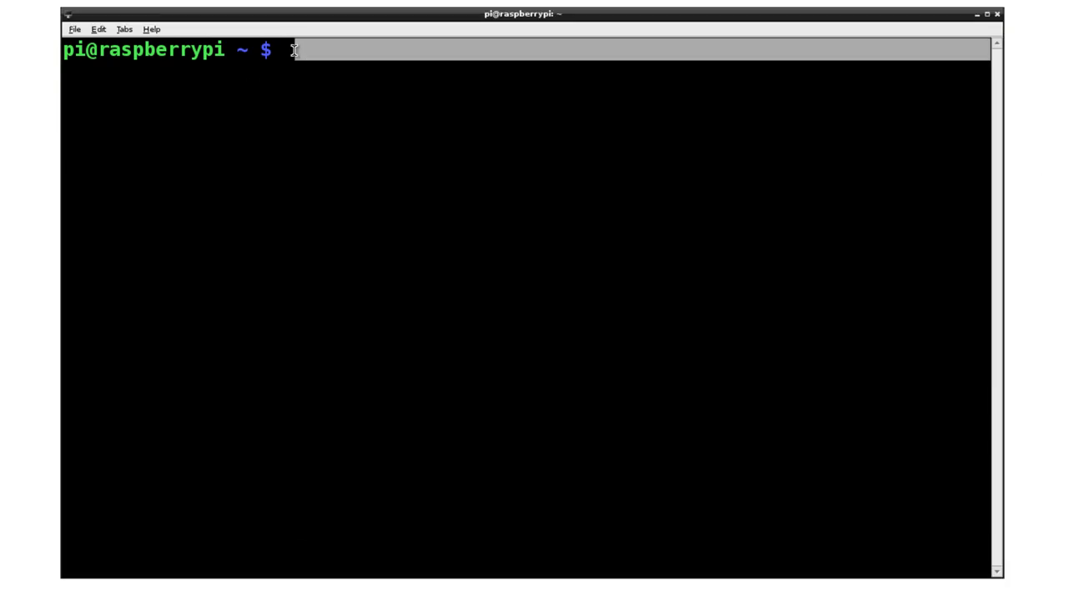
# - Run ifconfig to reveal the Pi's eth0 address 192.168.1.15
pyautogui.write('if')
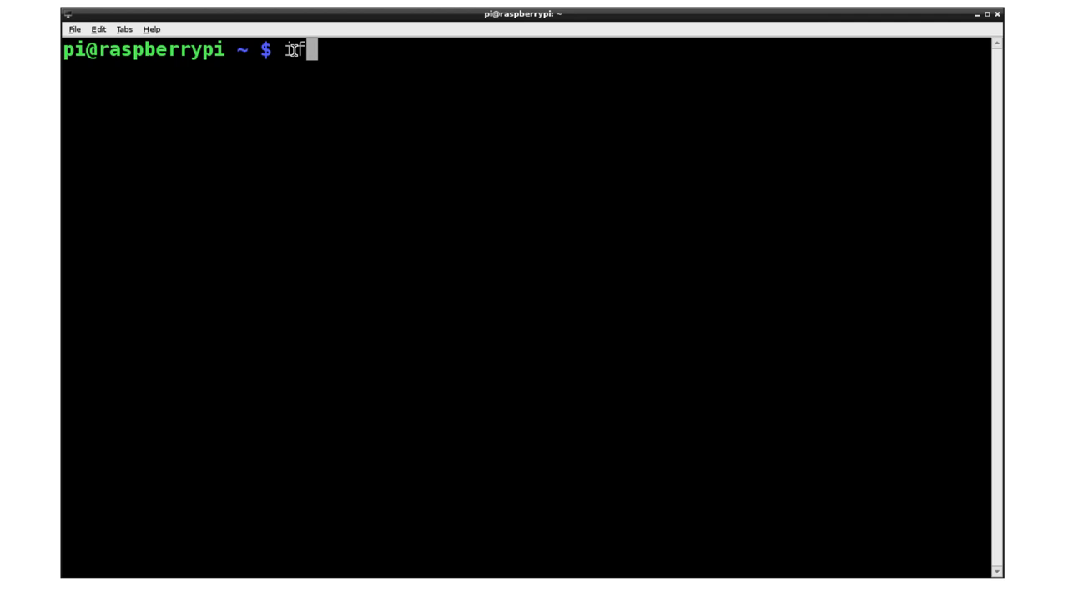
pyautogui.write('config')
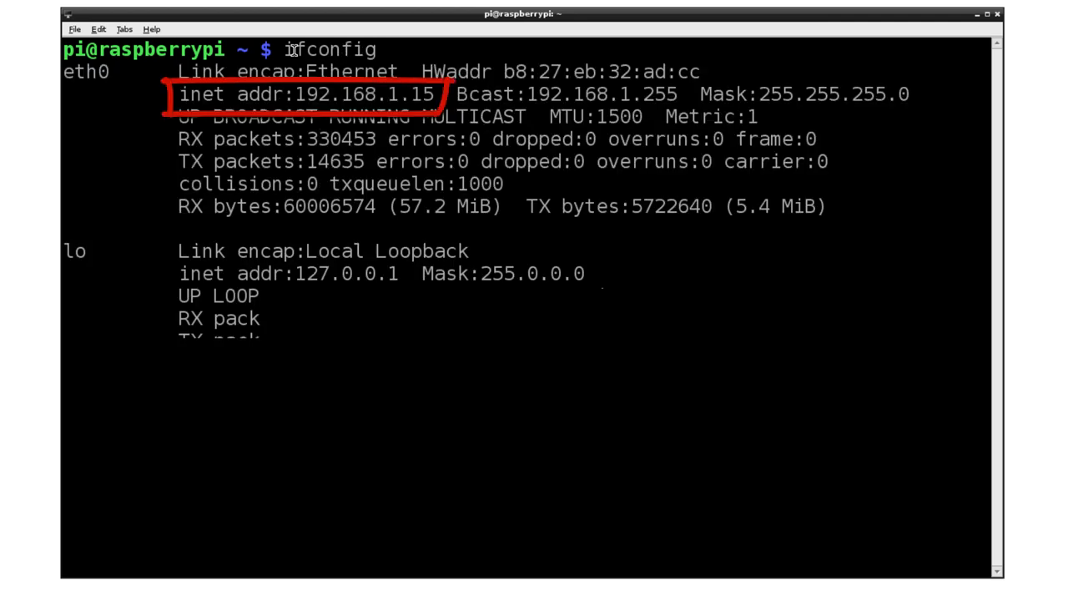
pyautogui.press('Return')
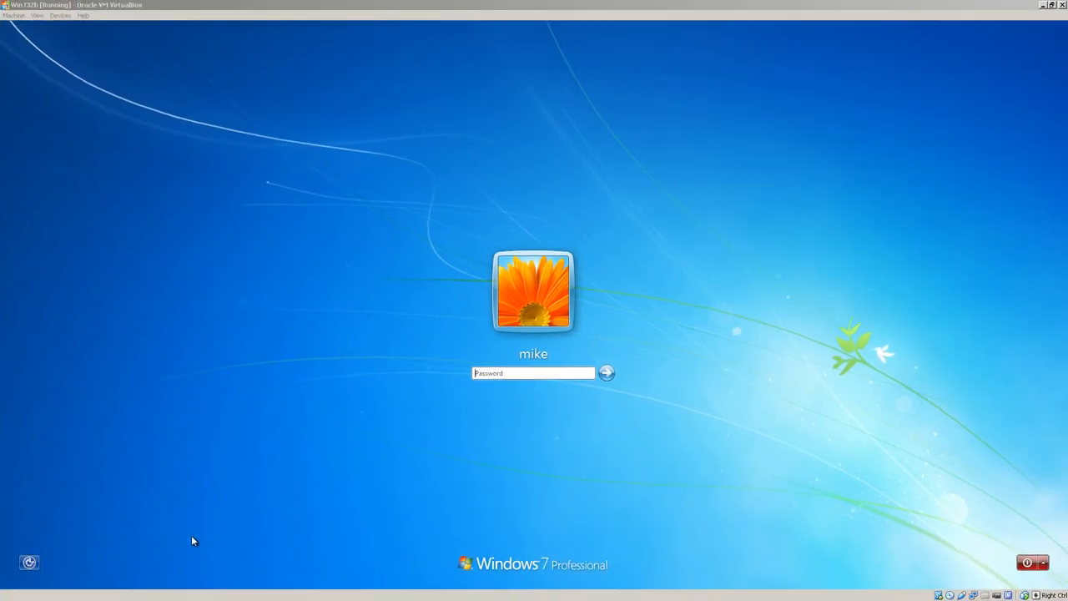
# - Enter the account password on the login screen and sign in to the mike desktop
pyautogui.click(534, 373)
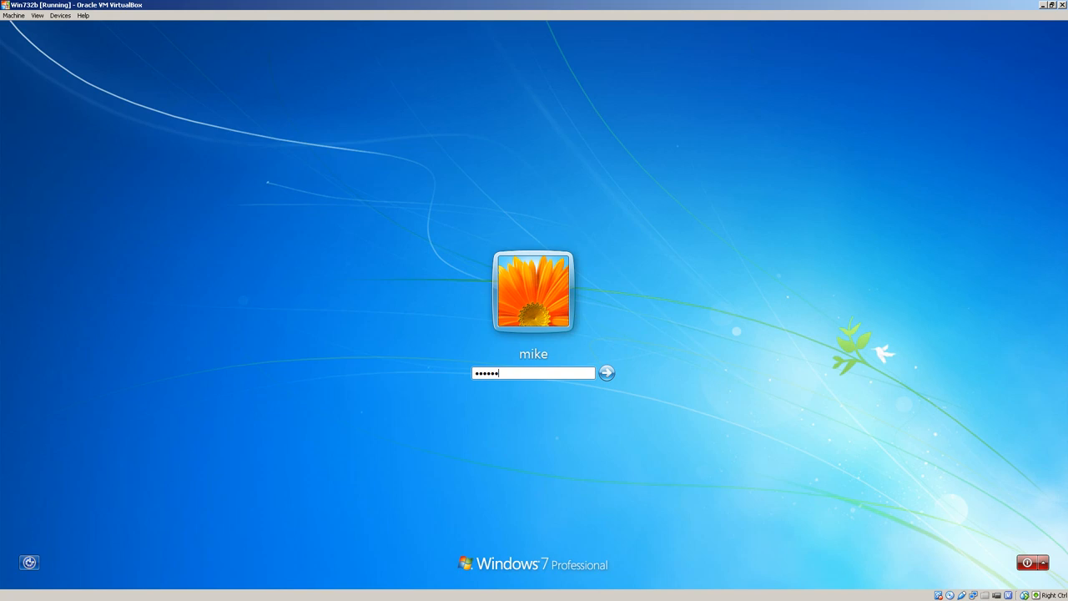
pyautogui.click(606, 373)
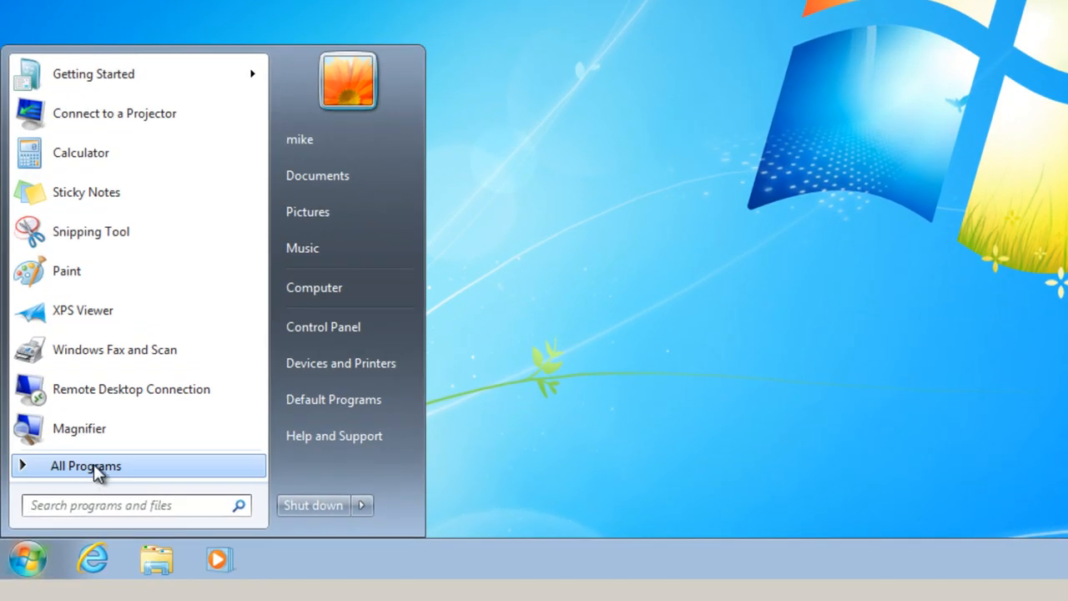
# - Launch PuTTY from the Start menu's All Programs PuTTY group to reach its Configuration window
pyautogui.click(85, 464)
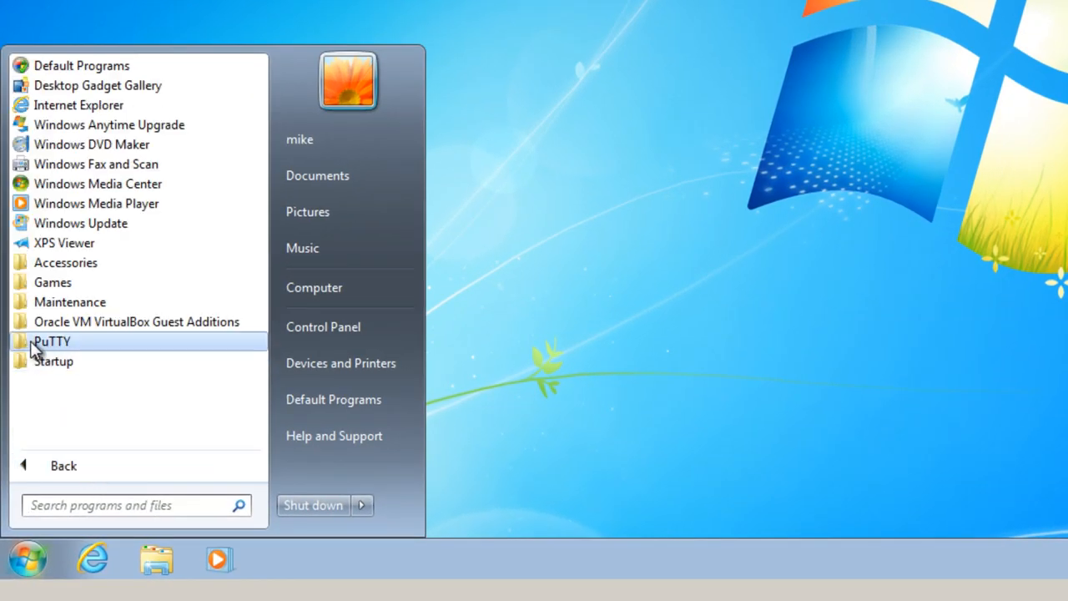
pyautogui.click(50, 340)
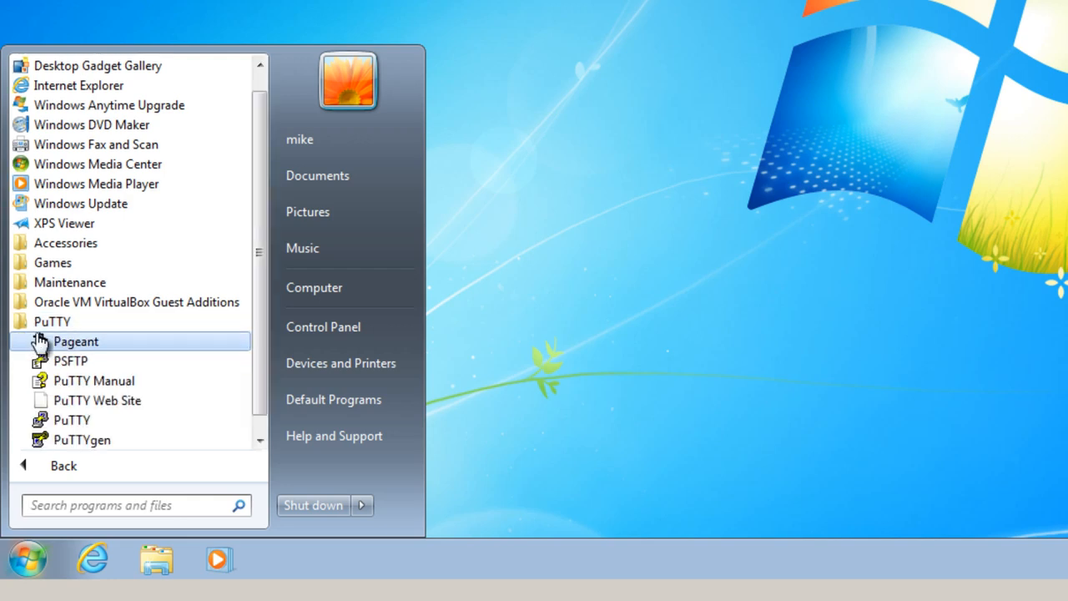
pyautogui.moveTo(93, 381)
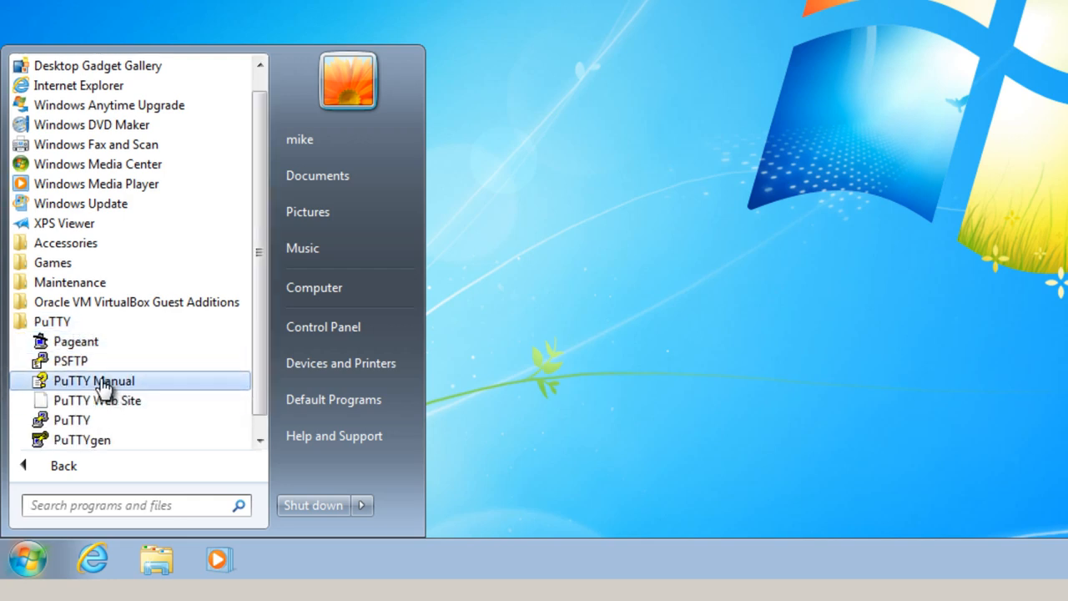
pyautogui.moveTo(70, 420)
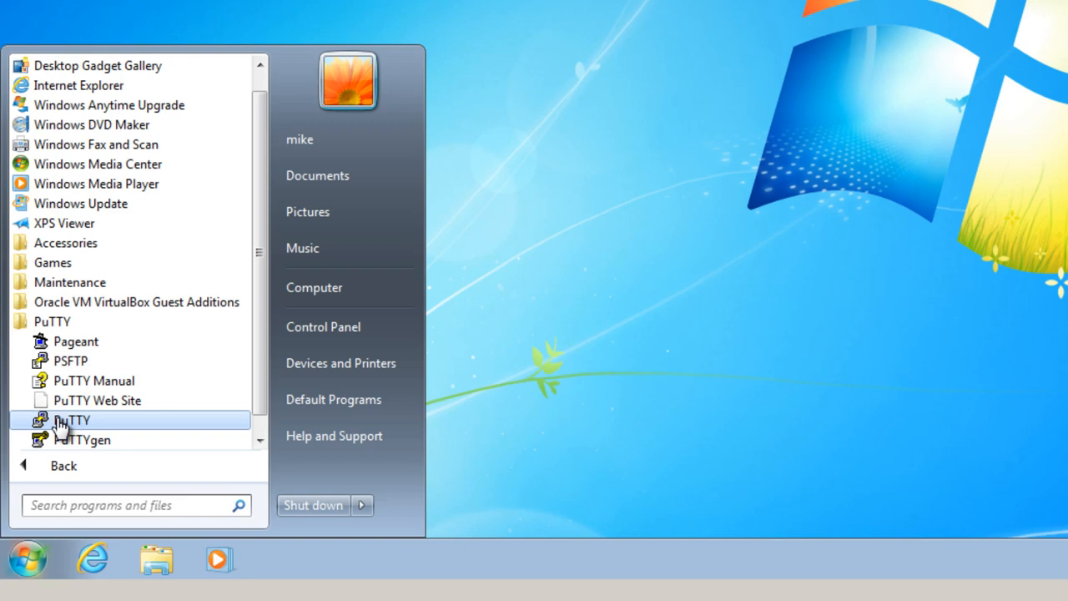
pyautogui.click(70, 421)
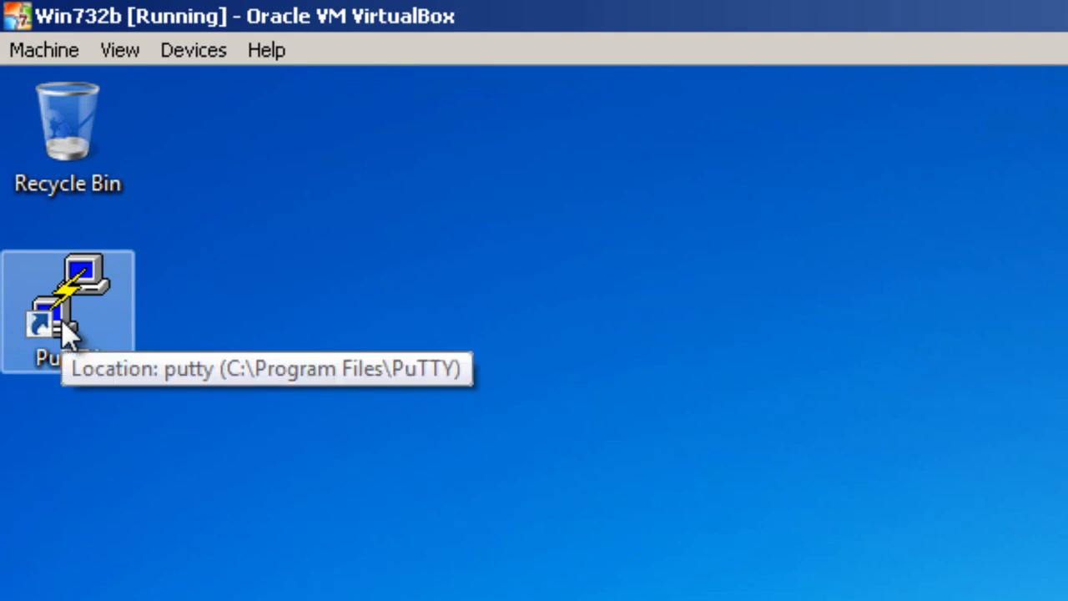
pyautogui.doubleClick(67, 309)
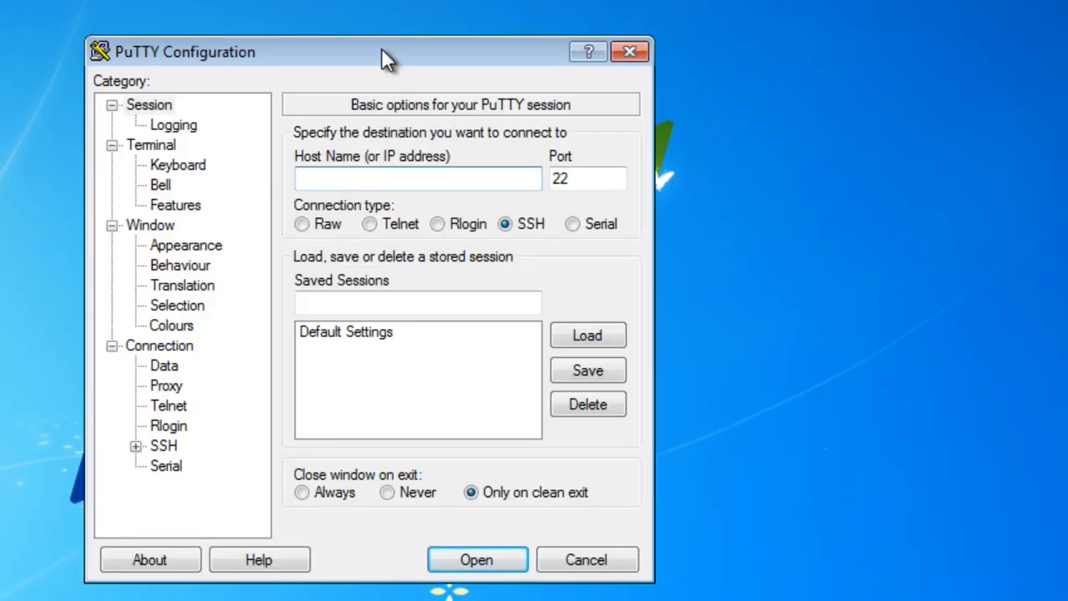
pyautogui.moveTo(251, 576)
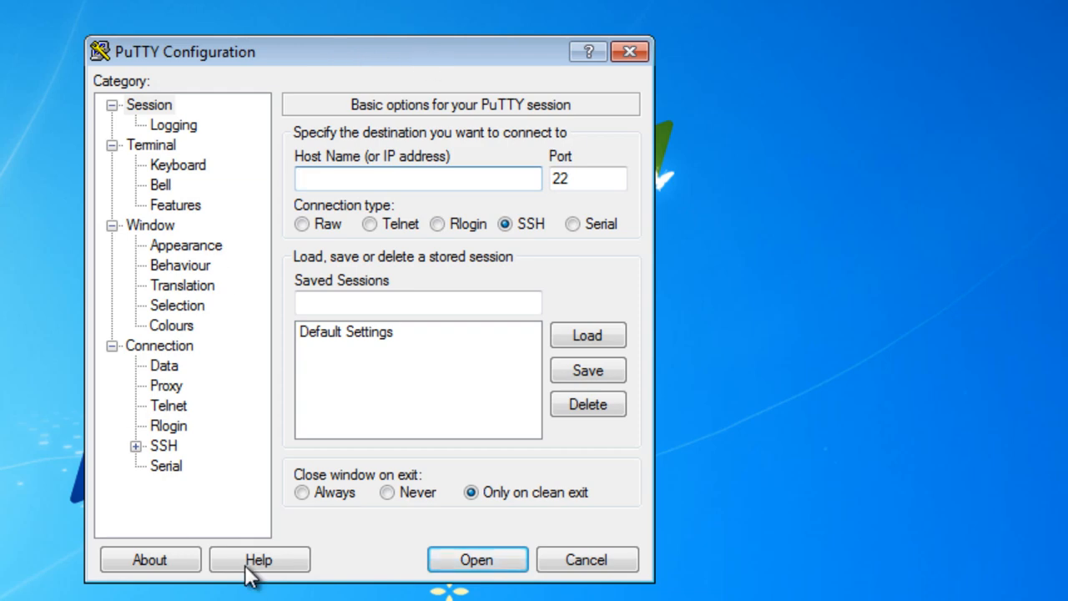
pyautogui.click(260, 559)
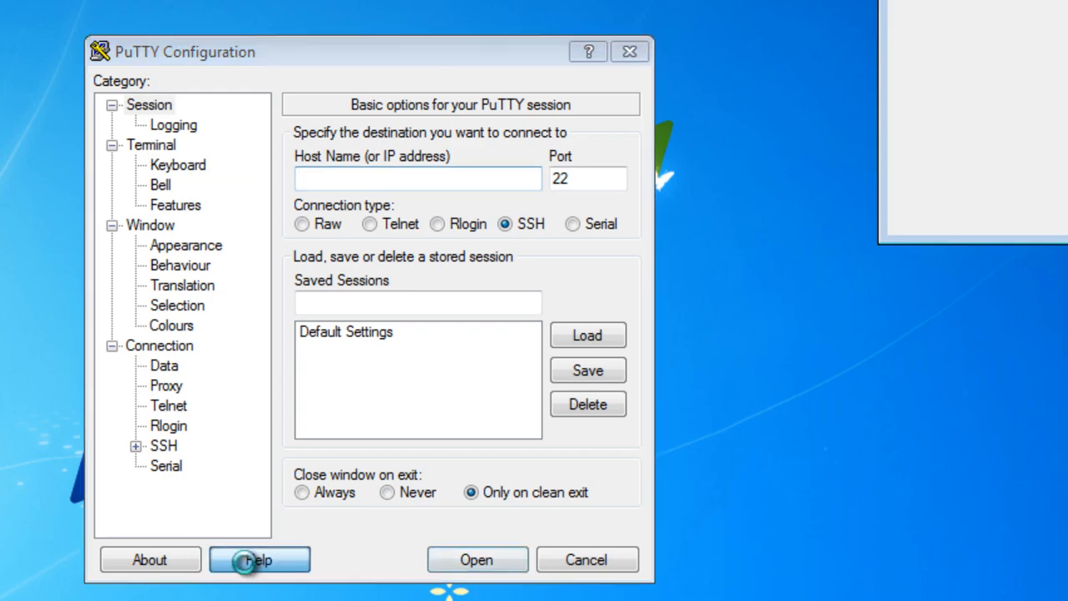
pyautogui.click(258, 559)
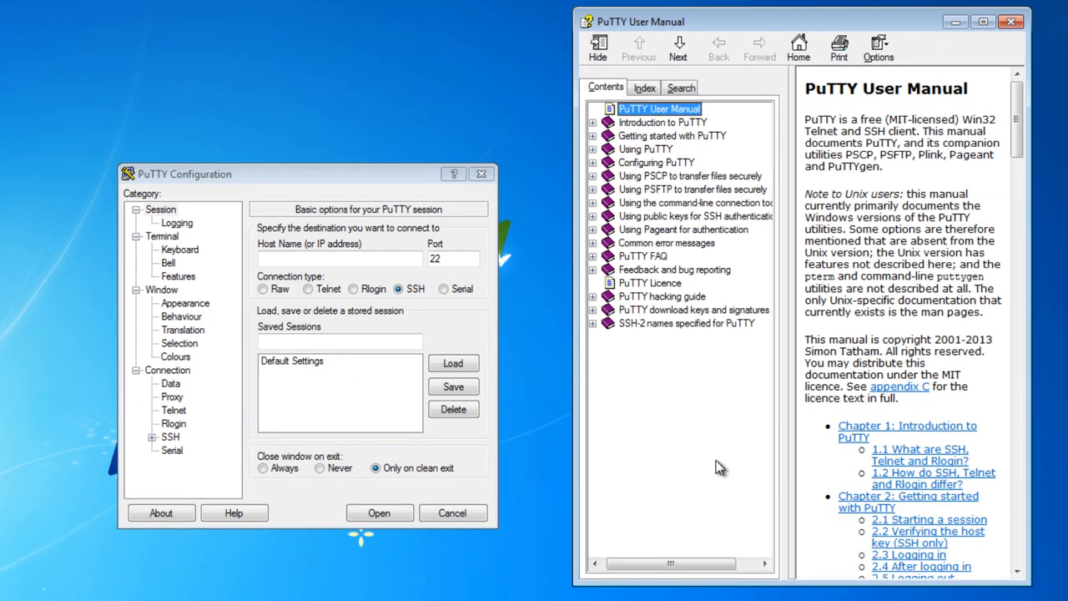
pyautogui.moveTo(741, 125)
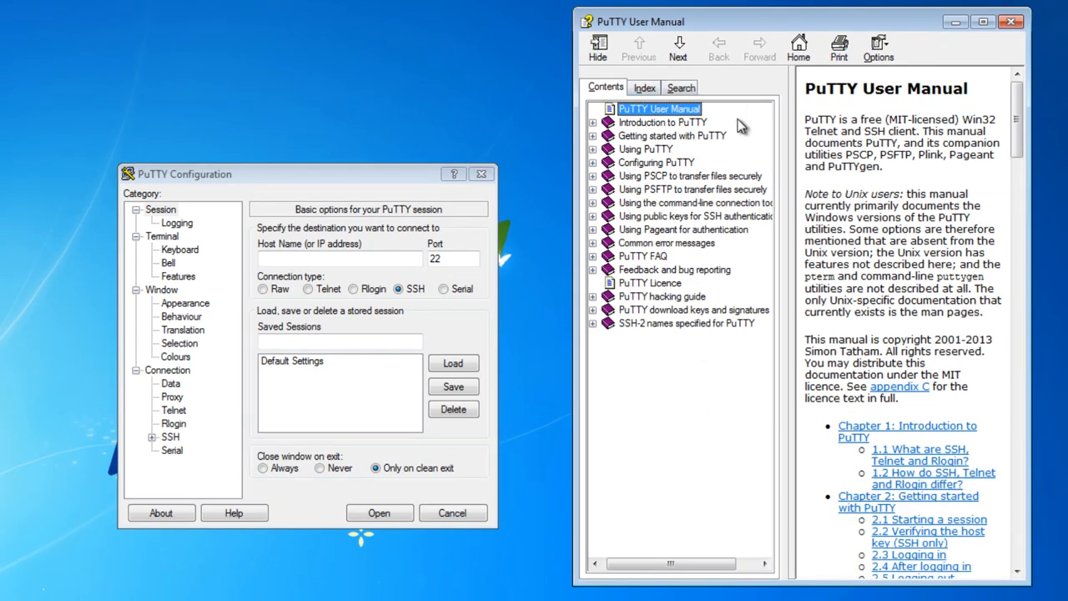
pyautogui.moveTo(685, 134)
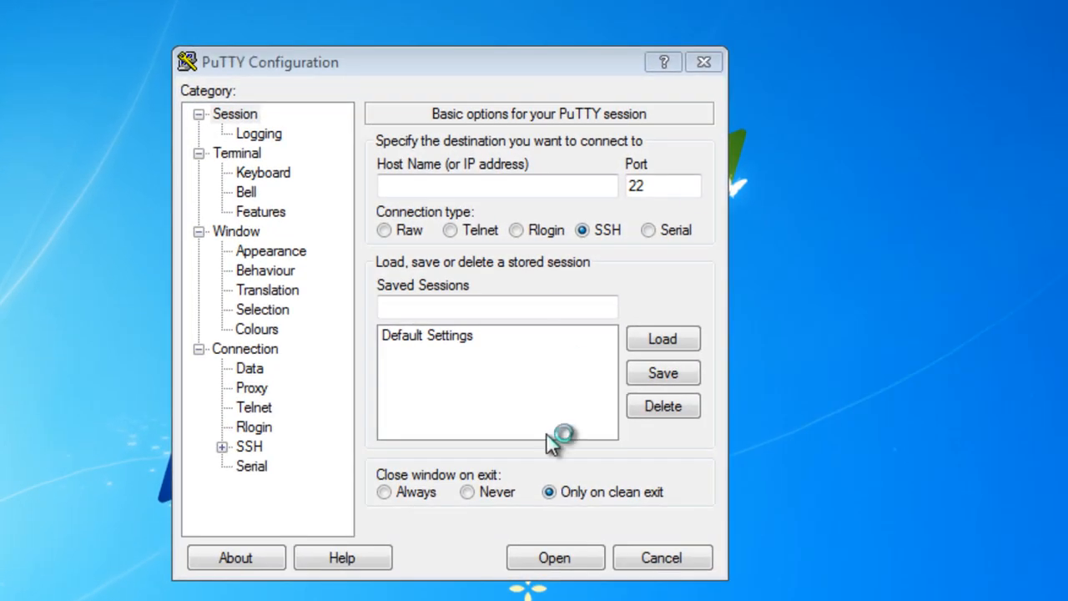
# - Enter 192.168.1.15 as the Host Name, keeping SSH on port 22
pyautogui.click(498, 183)
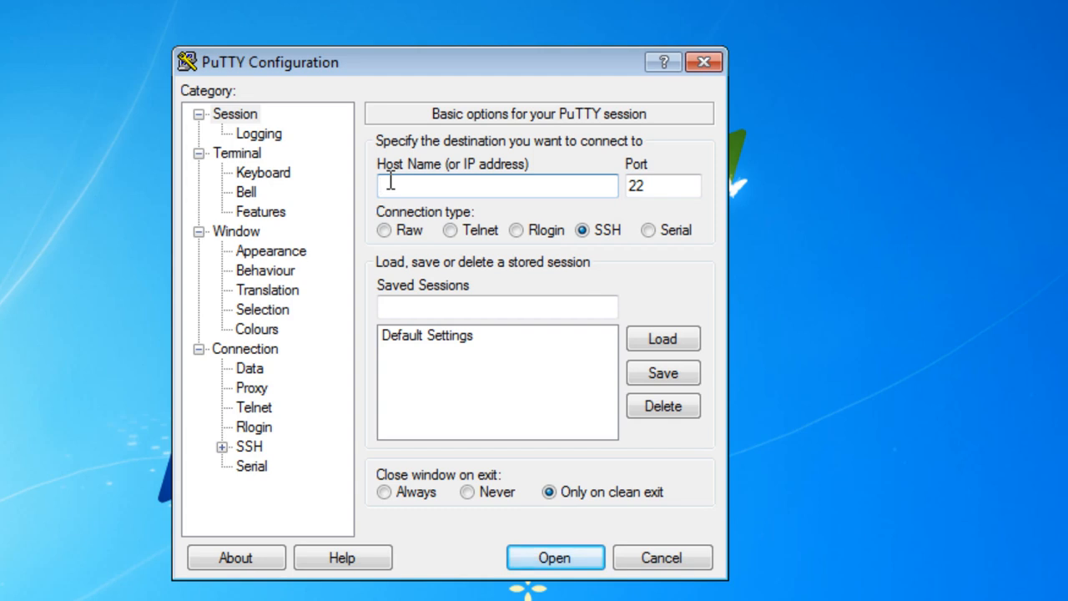
pyautogui.write('192.168.')
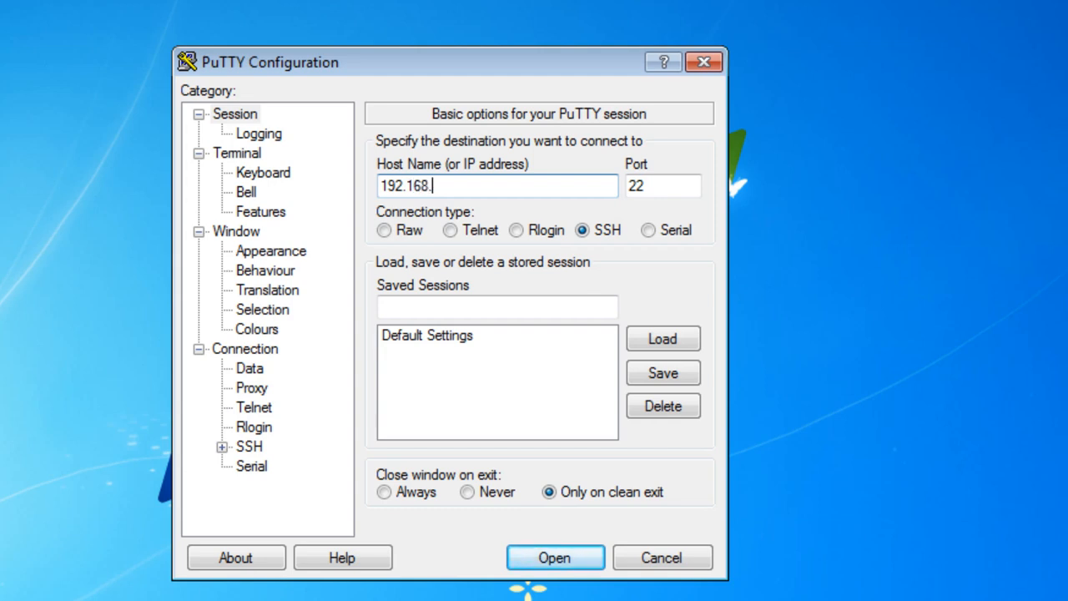
pyautogui.write('1.')
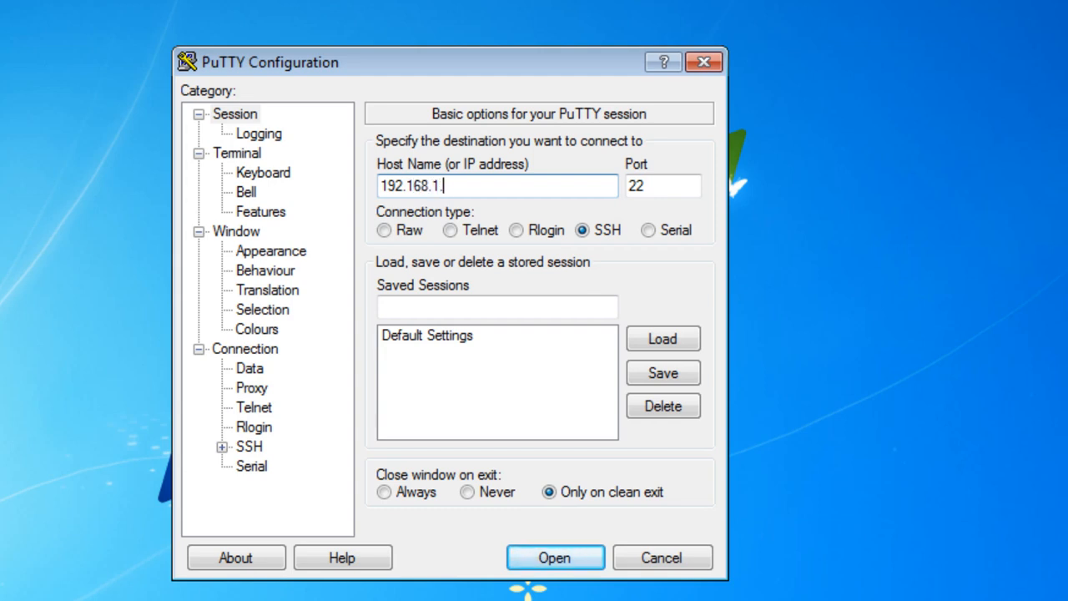
pyautogui.write('15')
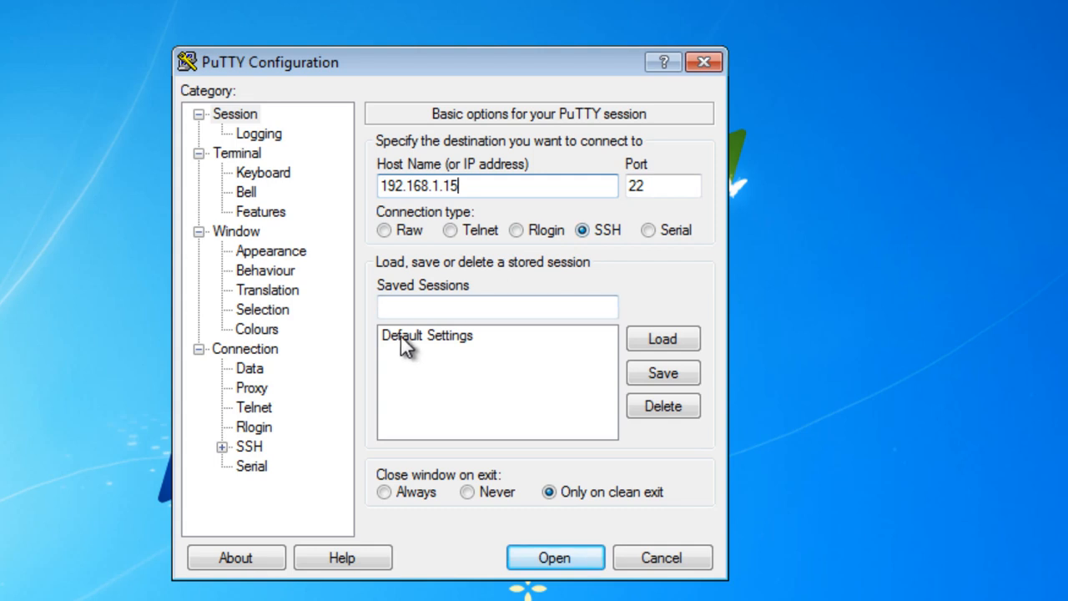
pyautogui.moveTo(458, 349)
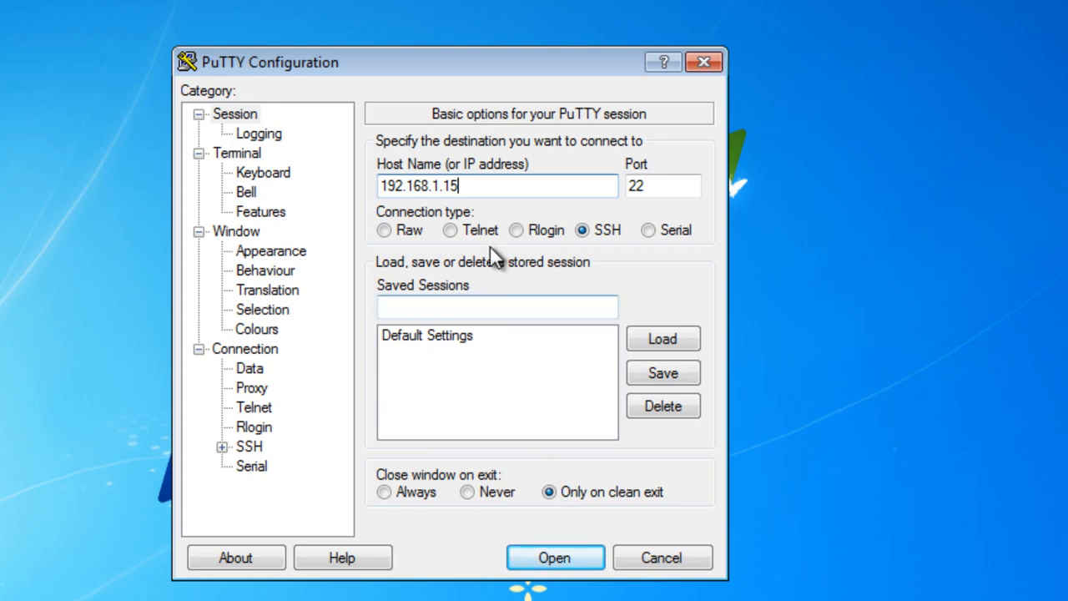
pyautogui.click(454, 185)
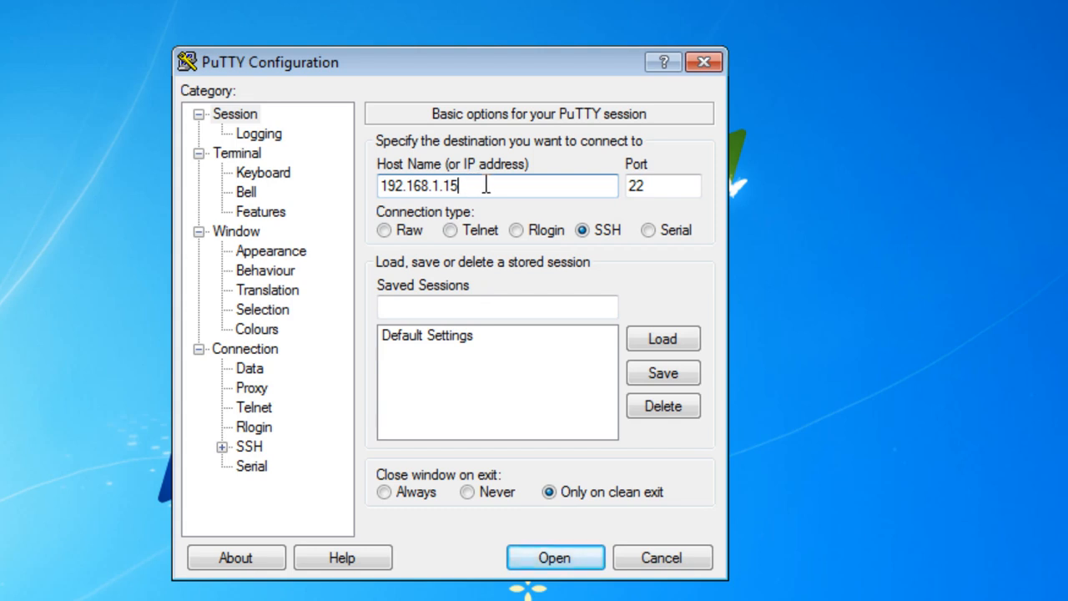
pyautogui.moveTo(409, 477)
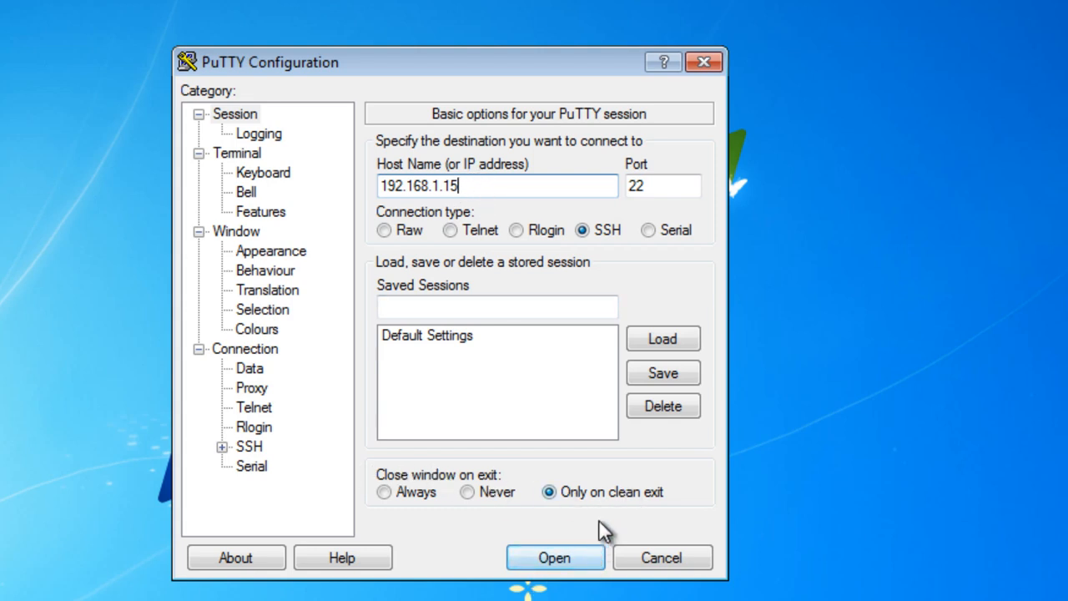
pyautogui.moveTo(628, 500)
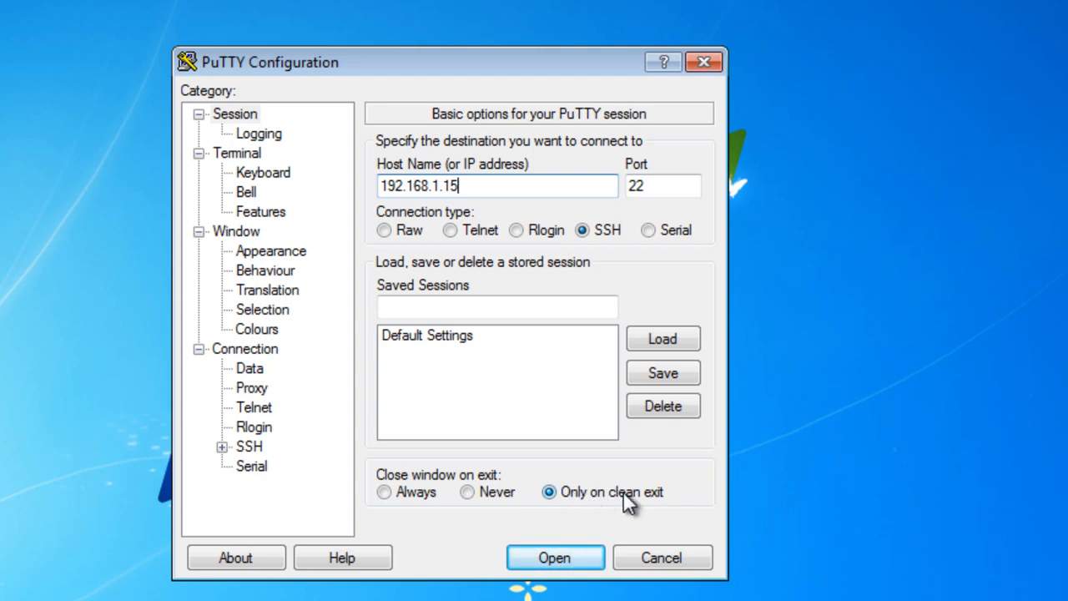
pyautogui.moveTo(487, 544)
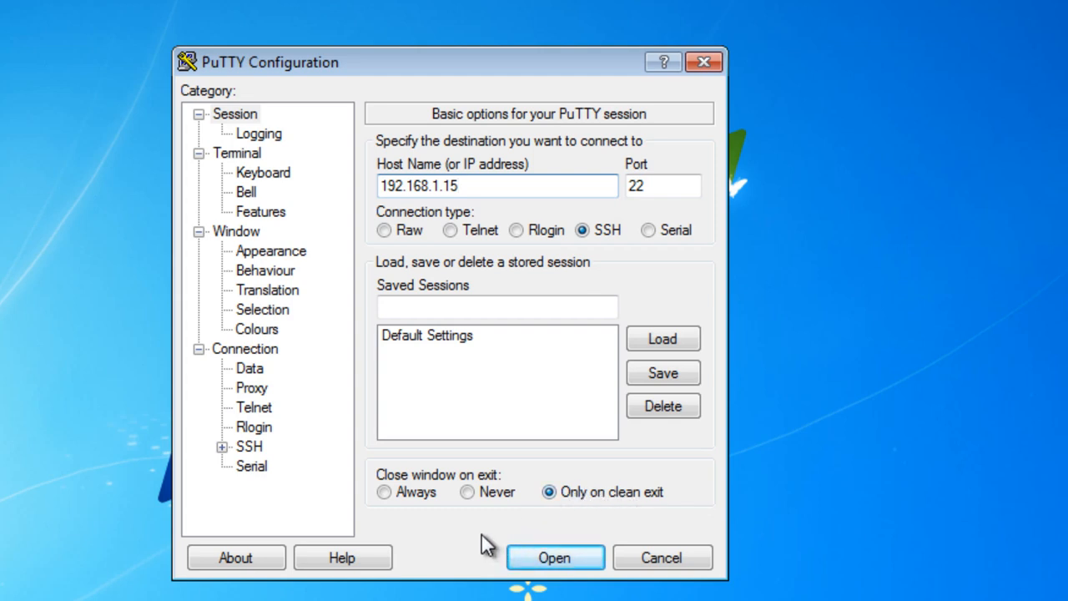
pyautogui.moveTo(468, 557)
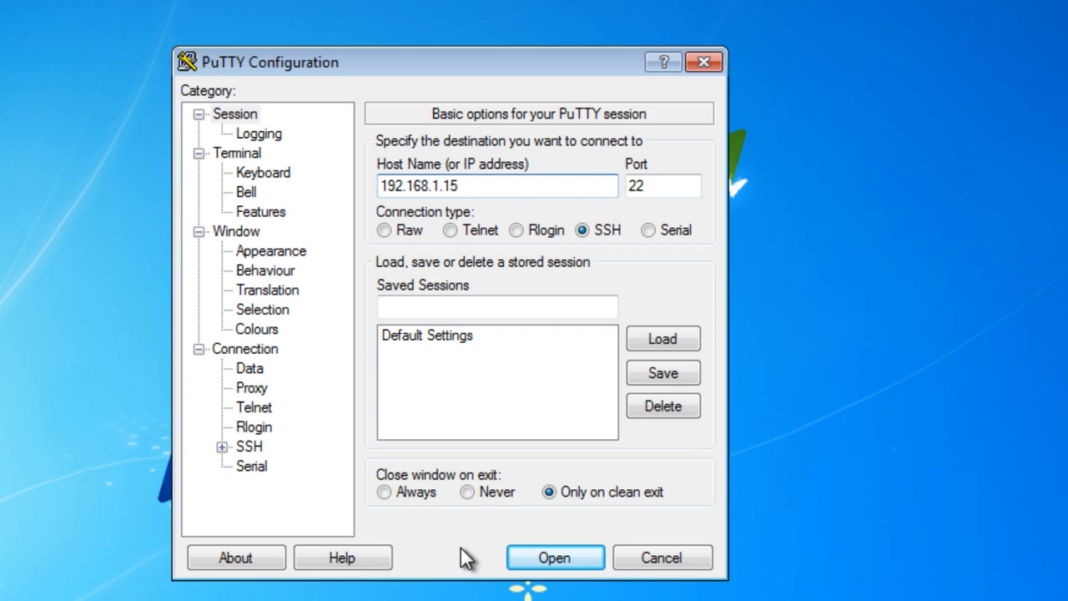
# - Start the SSH connection and accept the Security Alert to cache the Pi's host key
pyautogui.click(554, 558)
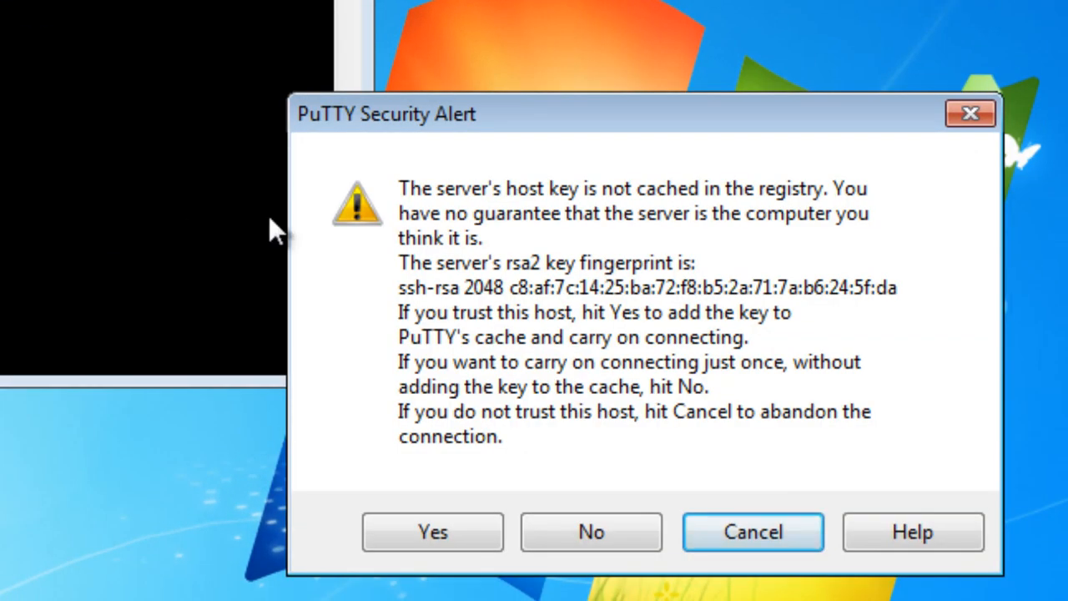
pyautogui.moveTo(409, 220)
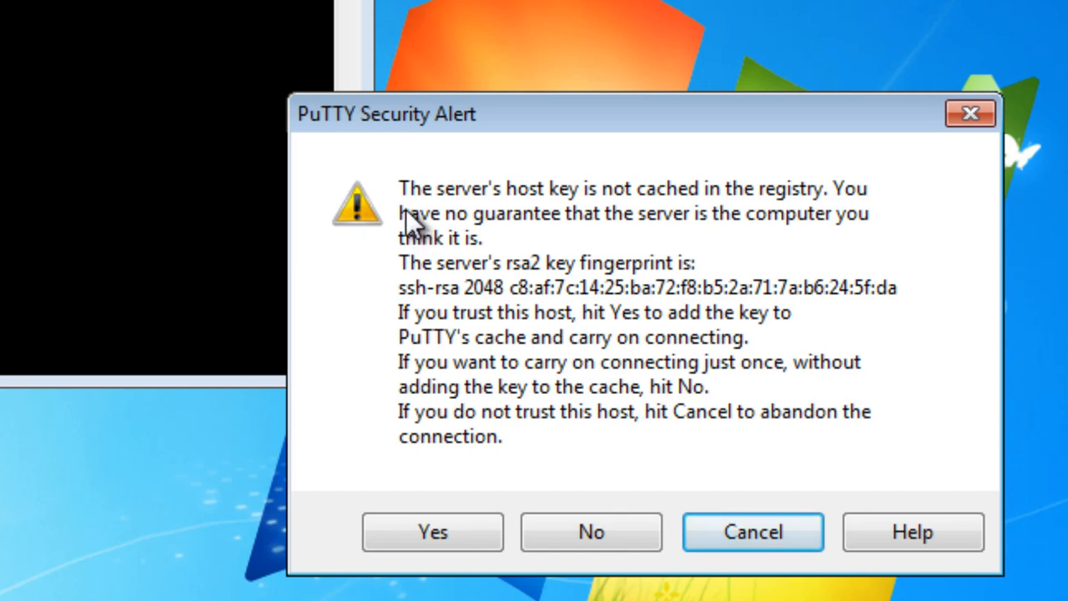
pyautogui.moveTo(399, 199)
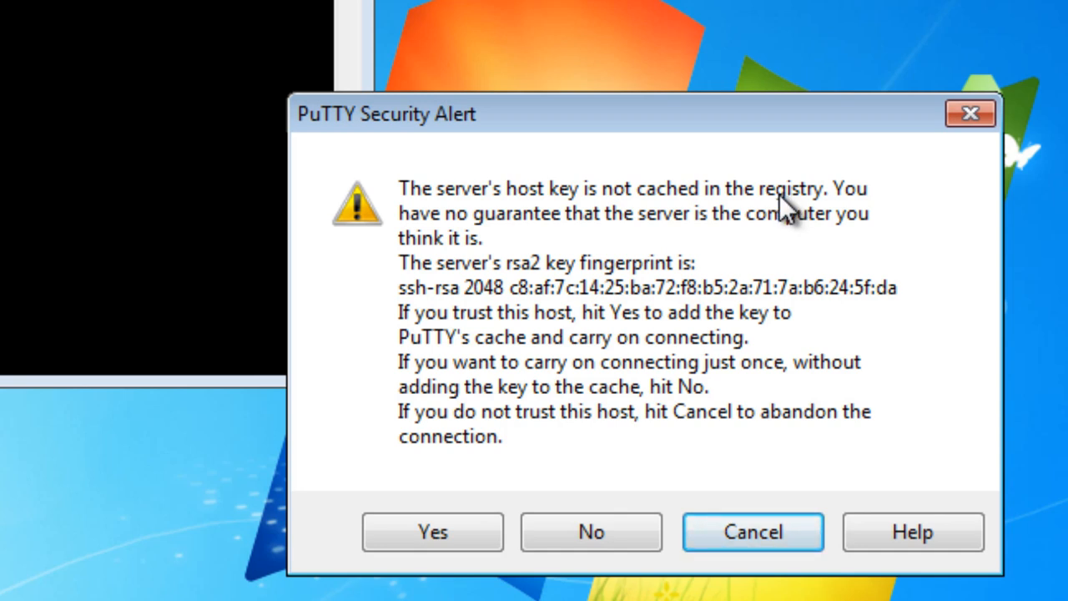
pyautogui.moveTo(709, 203)
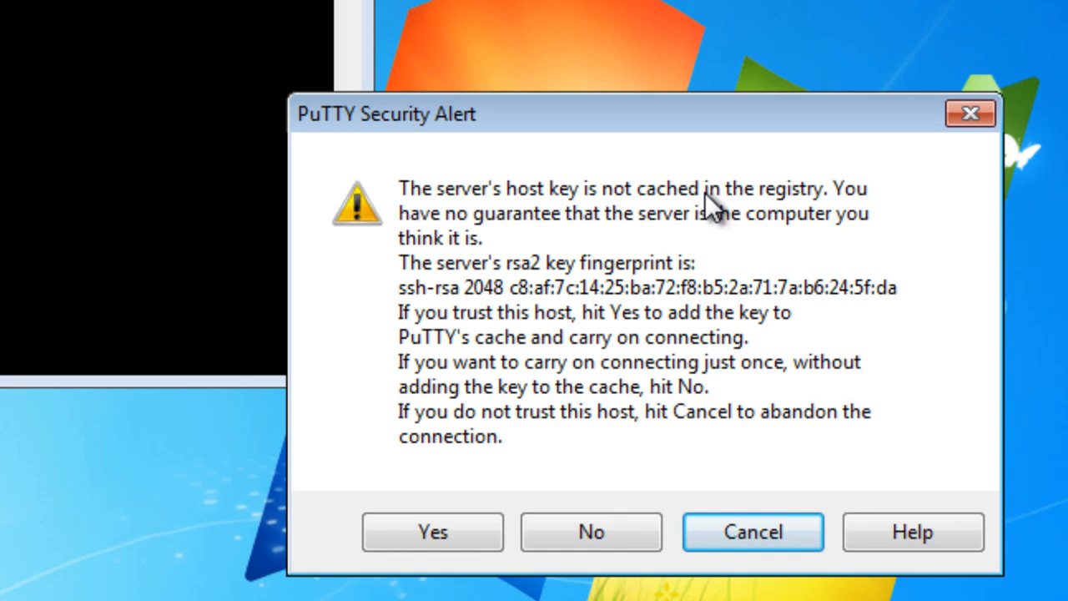
pyautogui.moveTo(765, 204)
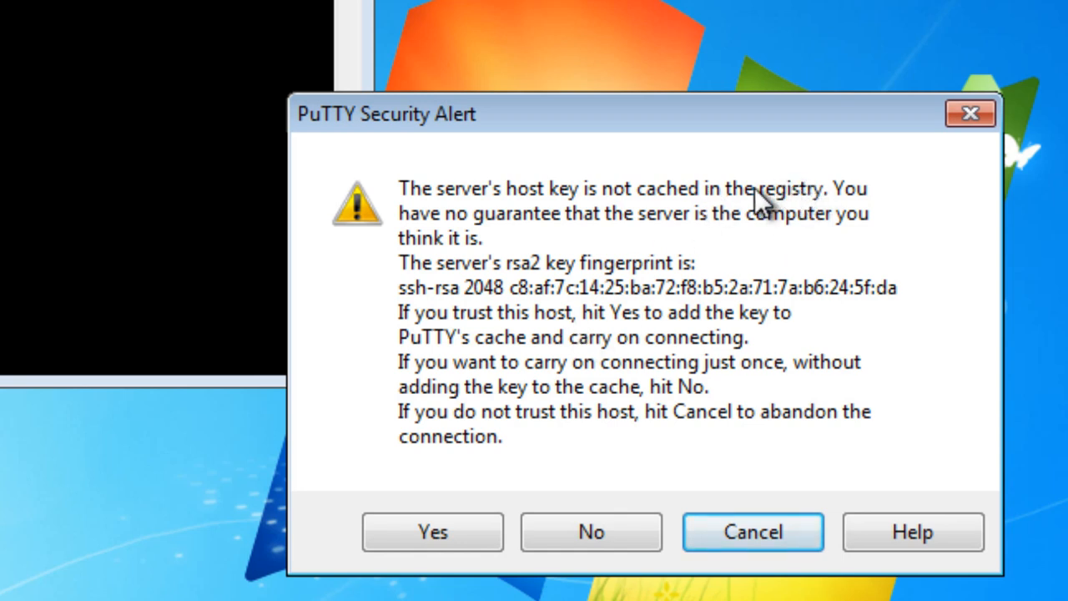
pyautogui.moveTo(968, 338)
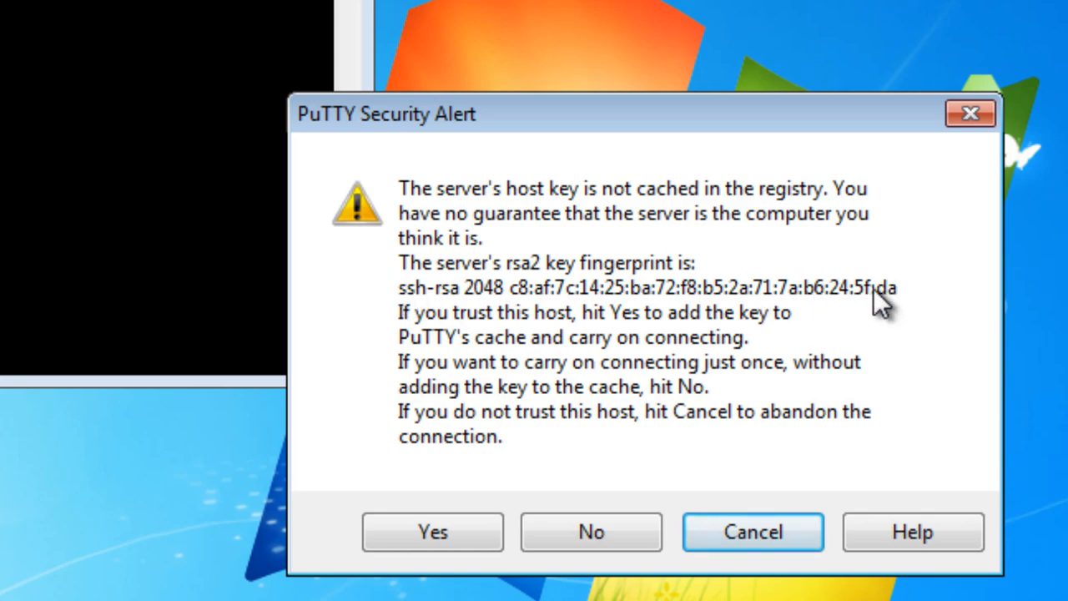
pyautogui.moveTo(392, 457)
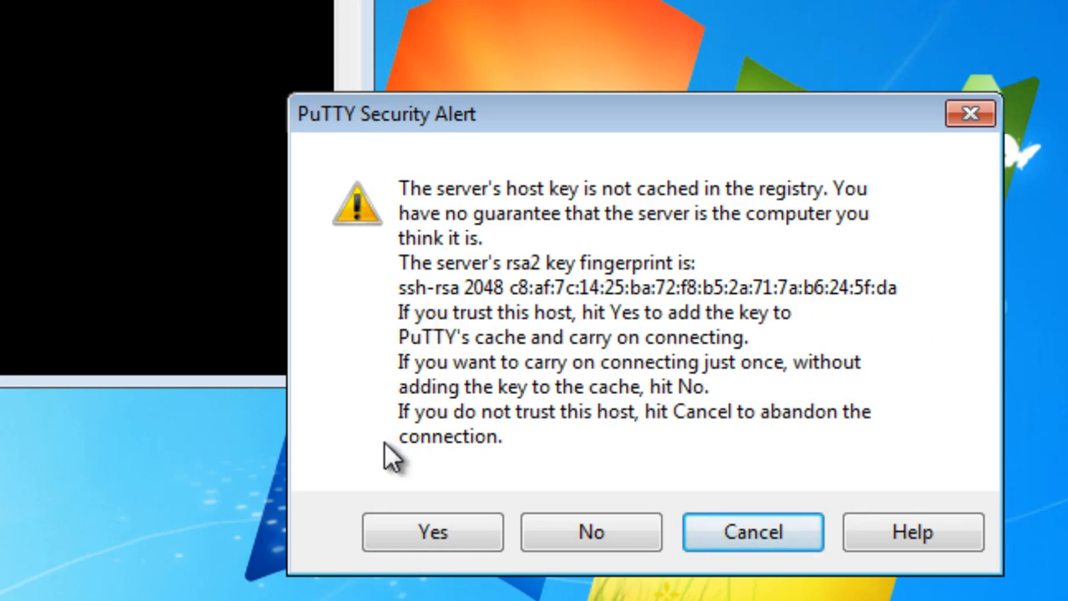
pyautogui.click(433, 531)
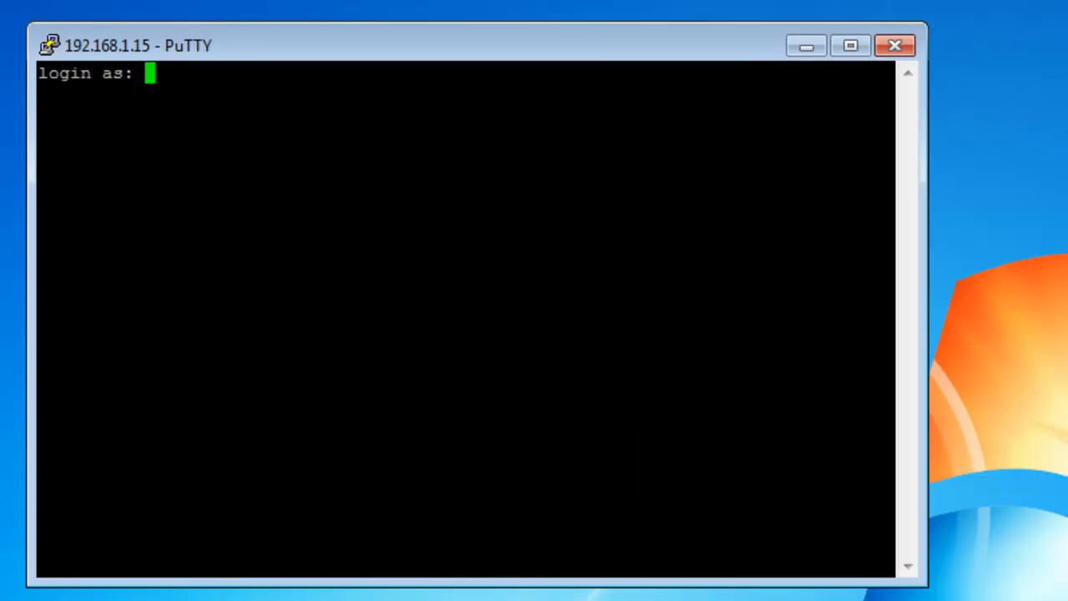
pyautogui.moveTo(174, 68)
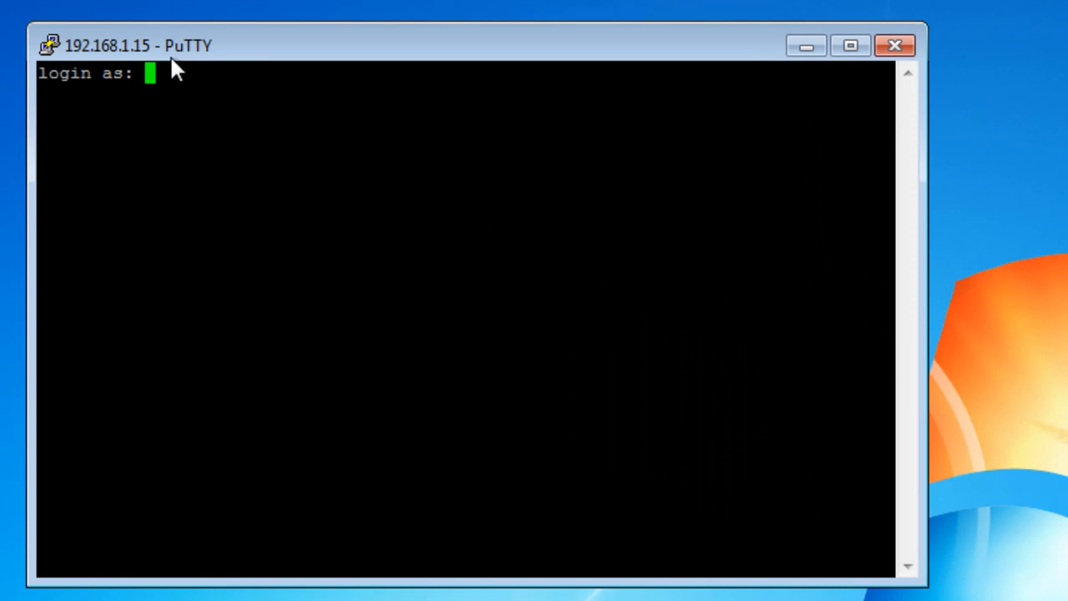
# - Log in as user pi with its password to reach the Pi's shell prompt
pyautogui.write('pi')
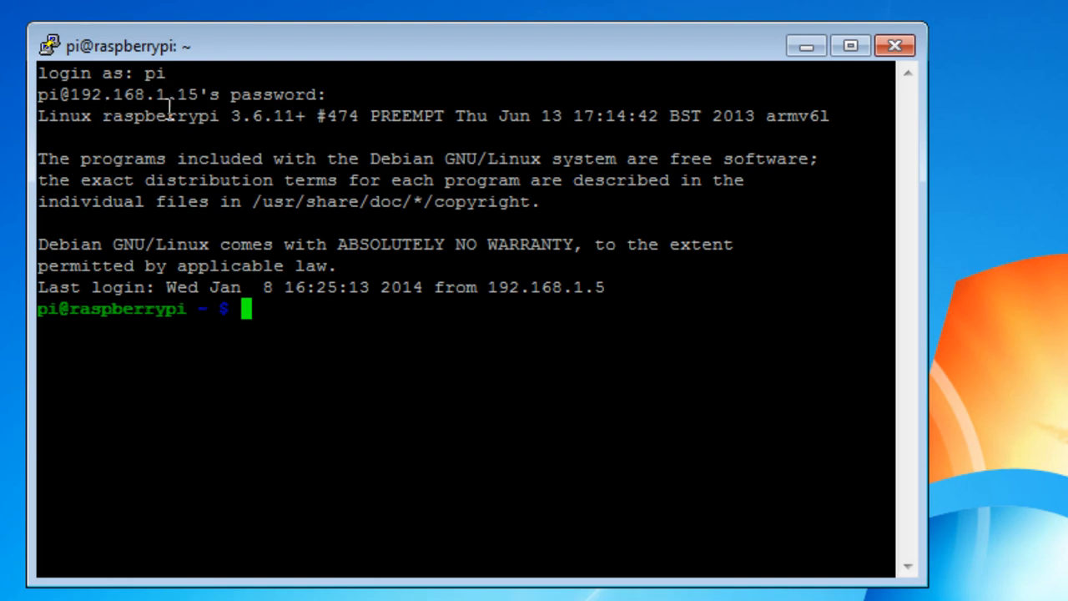
pyautogui.moveTo(277, 223)
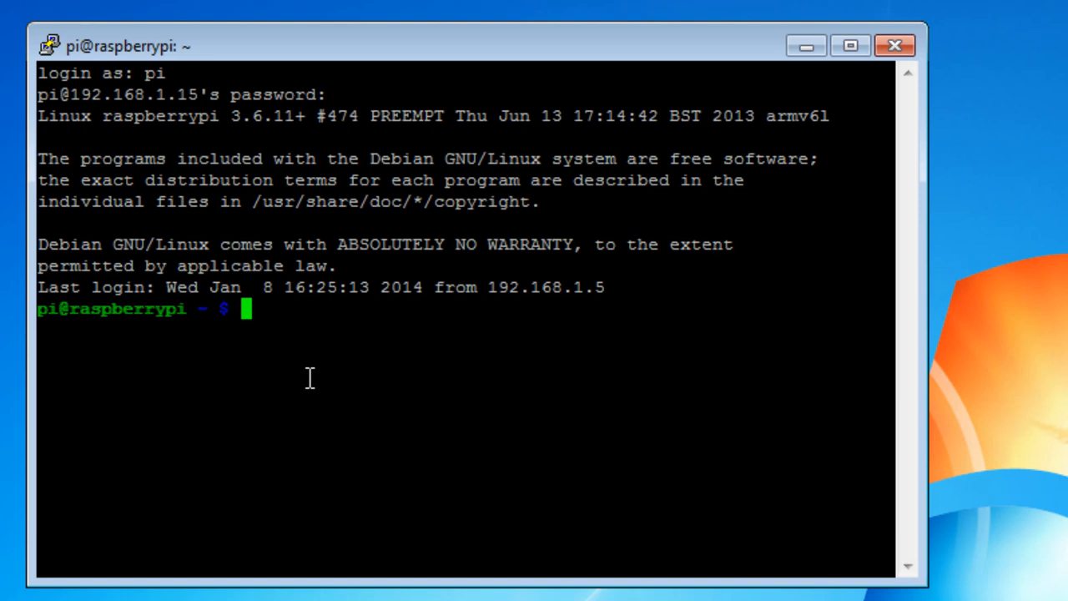
# - Run sudo apt-get update, correcting the mistyped apt-et attempt, until the package lists refresh completes
pyautogui.write('sudo a')
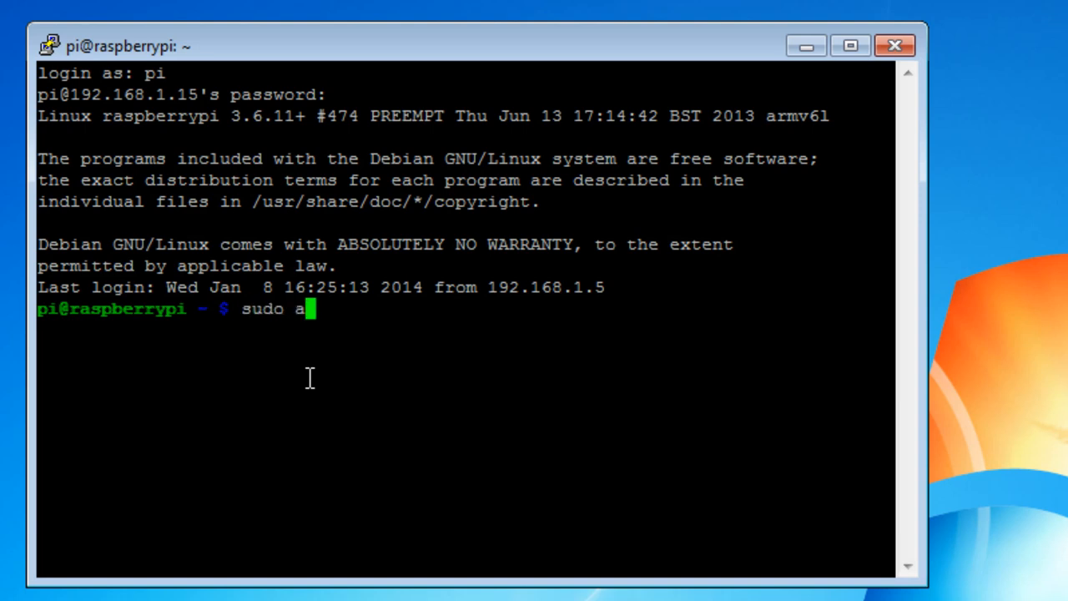
pyautogui.write('pt-et u')
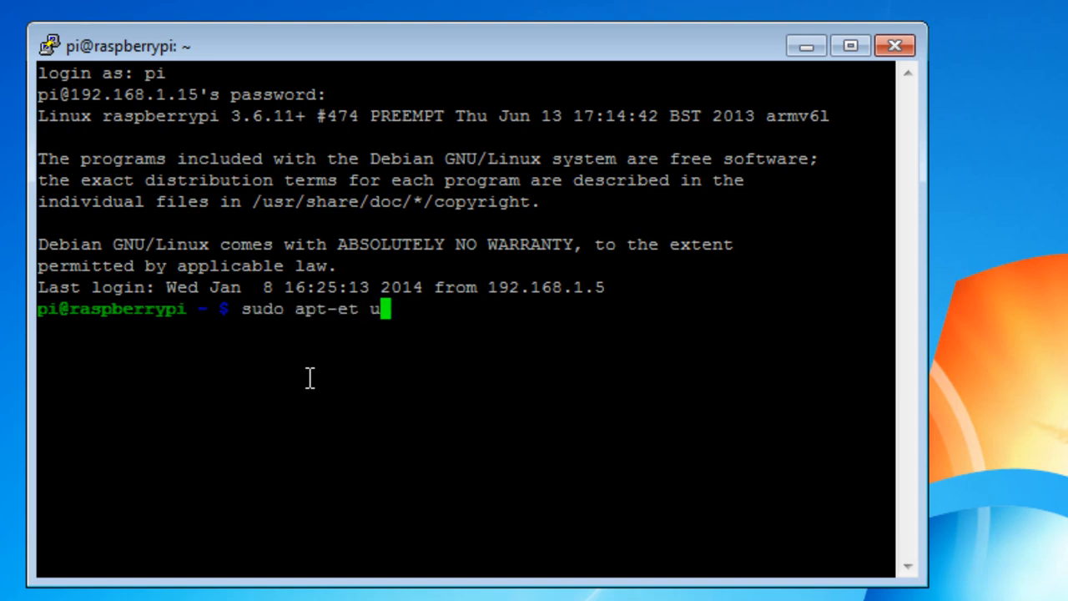
pyautogui.write('pdate')
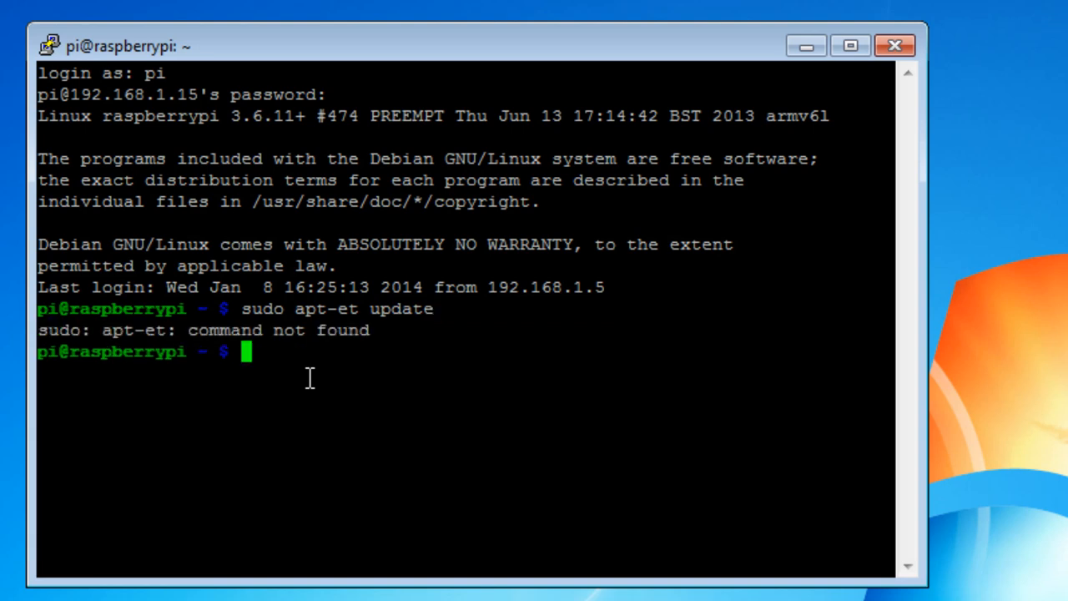
pyautogui.write('sudo apt-et update')
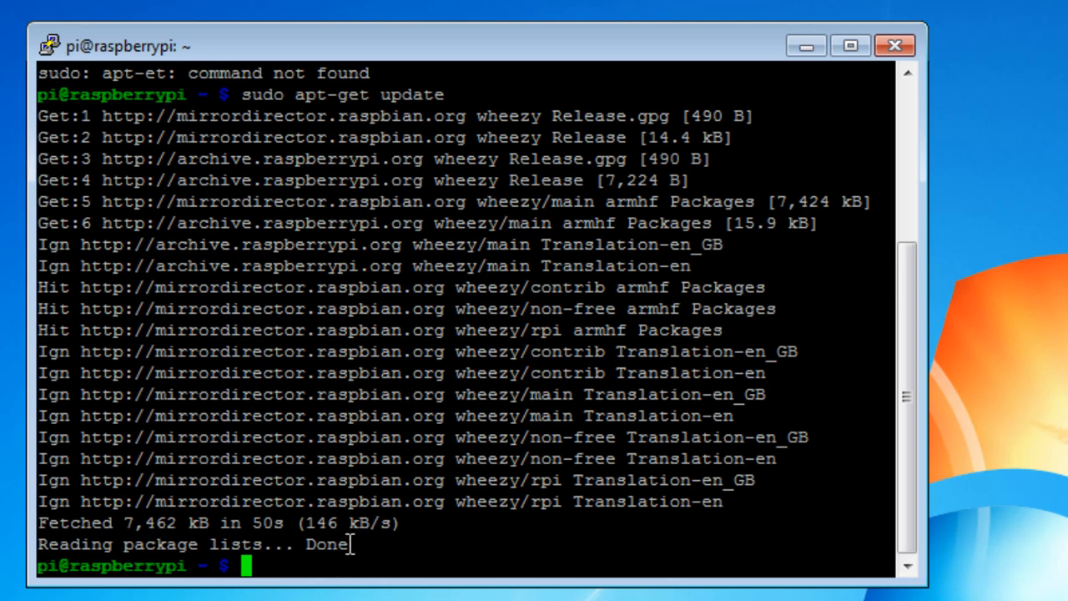
pyautogui.moveTo(292, 570)
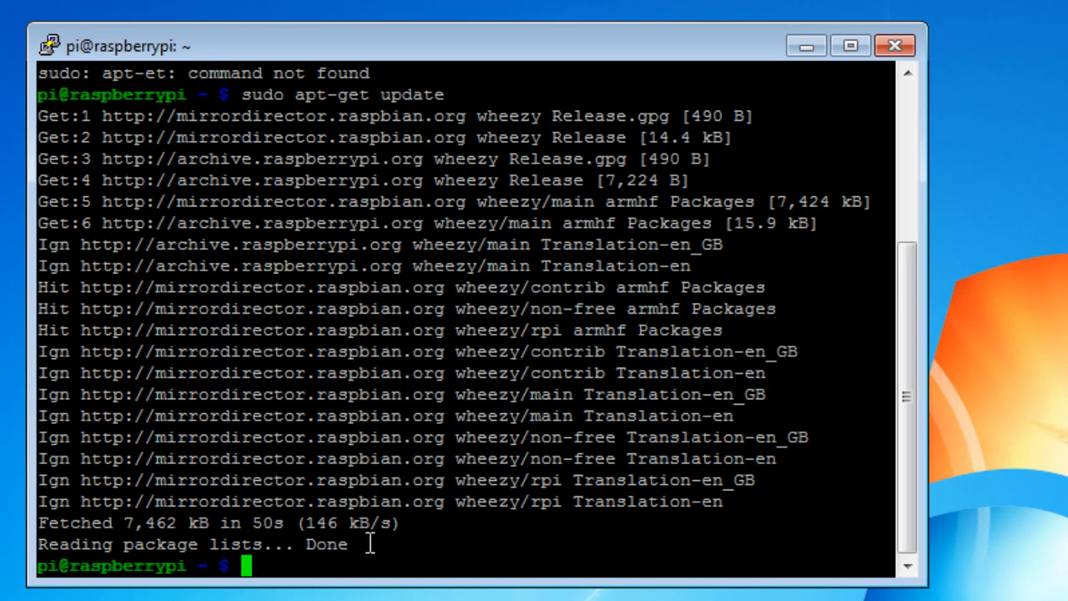
pyautogui.moveTo(313, 566)
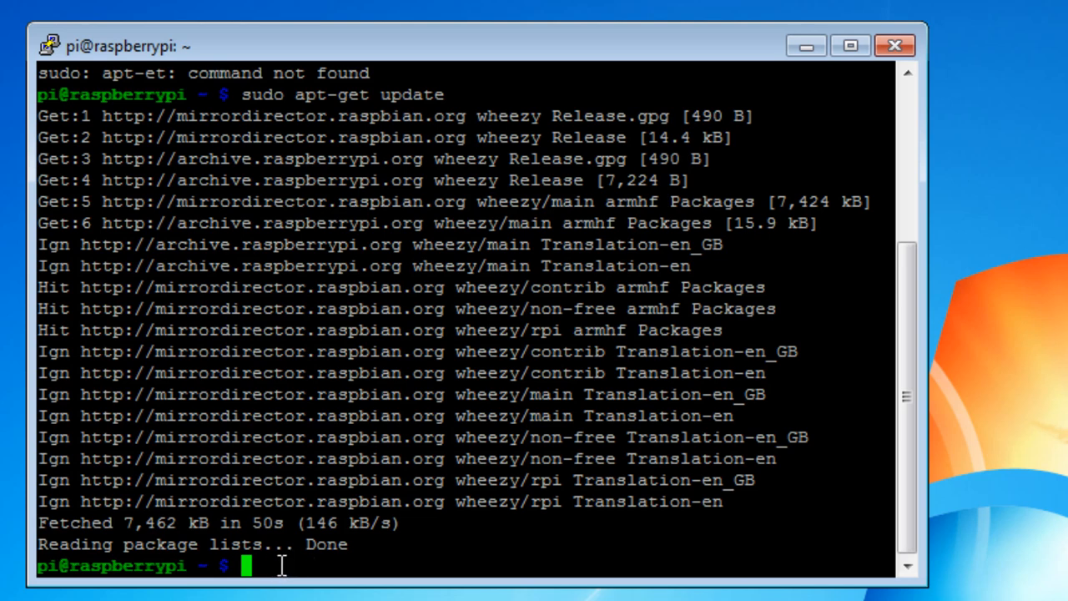
pyautogui.moveTo(985, 254)
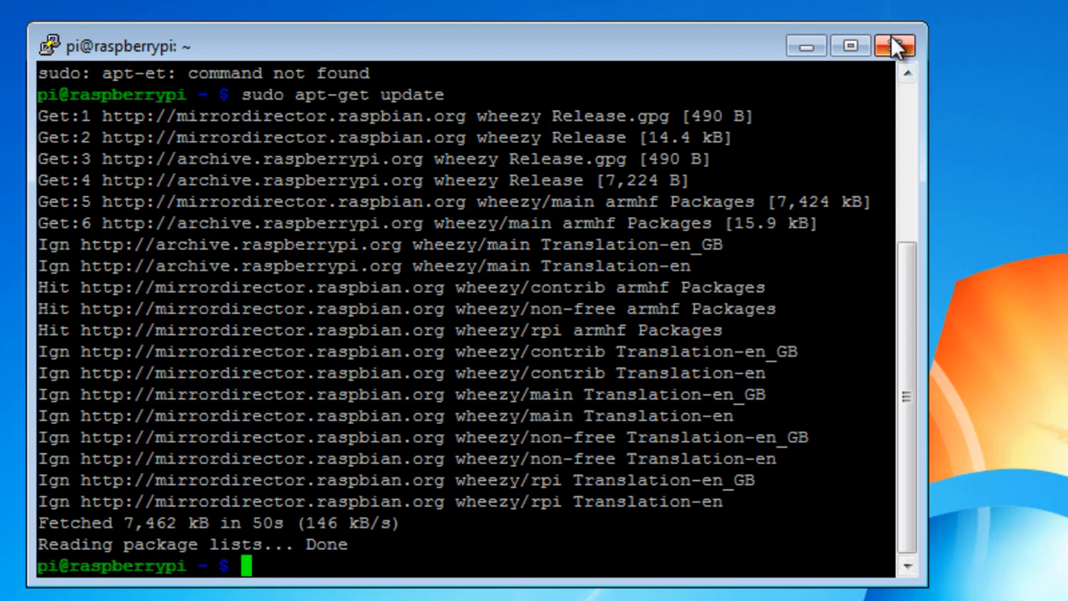
pyautogui.moveTo(894, 46)
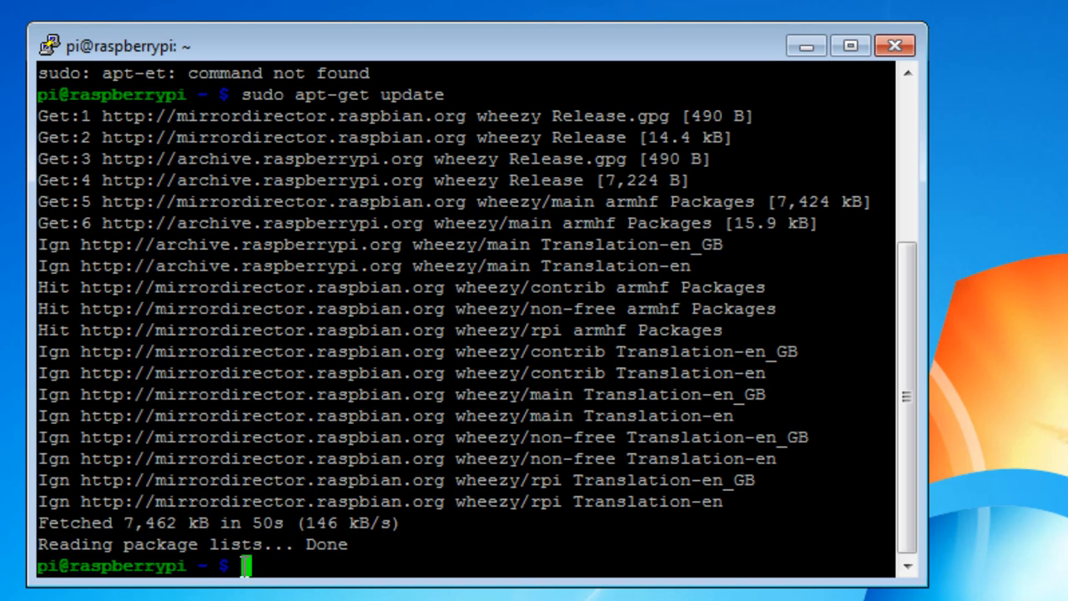
# - Enter logout at the Pi's shell prompt to end the session
pyautogui.write('logout')
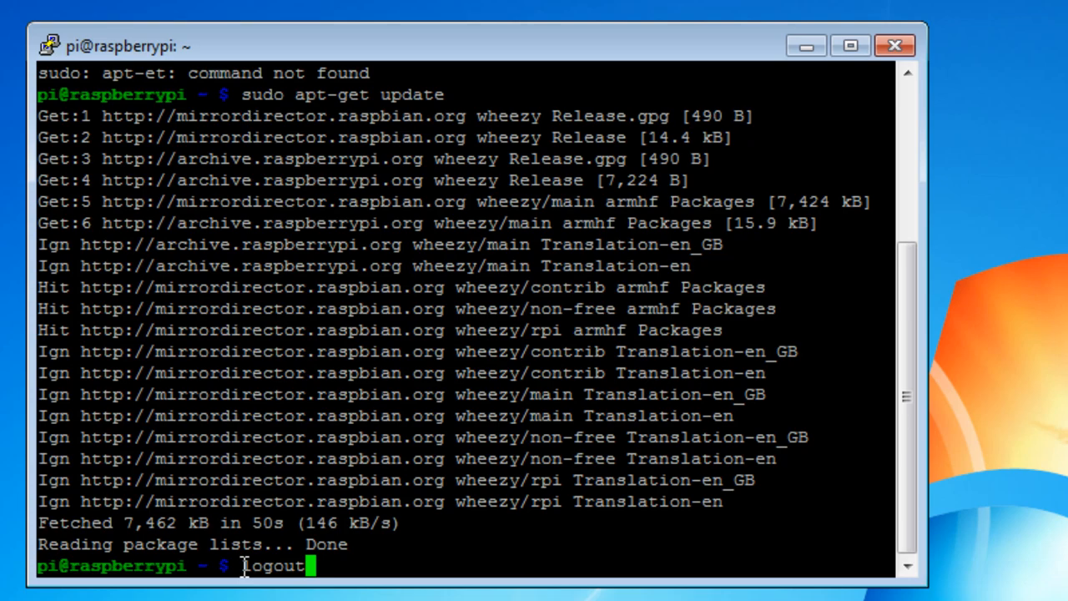
pyautogui.click(850, 47)
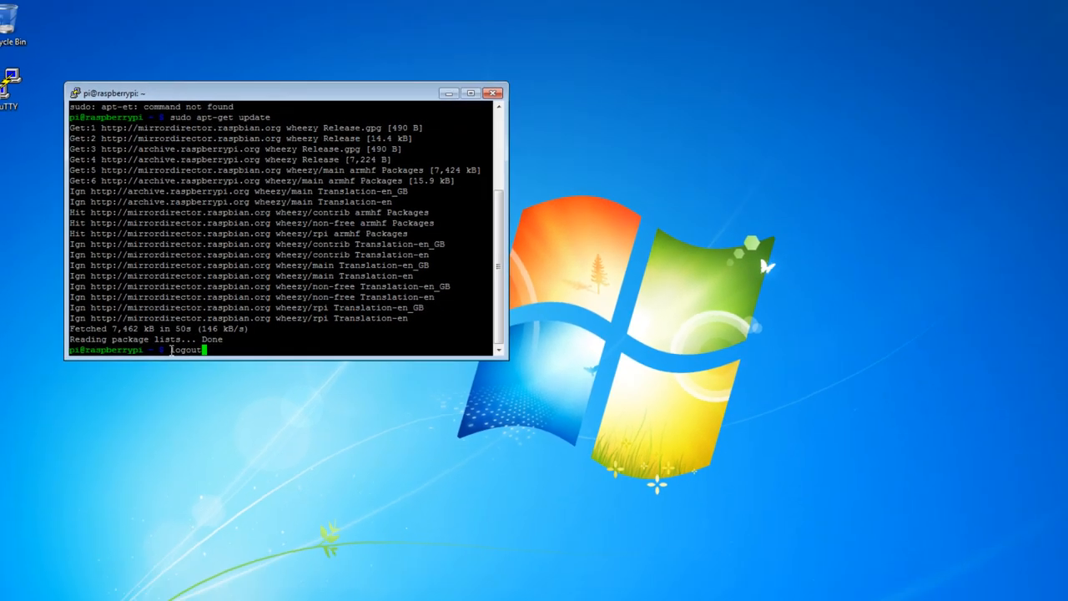